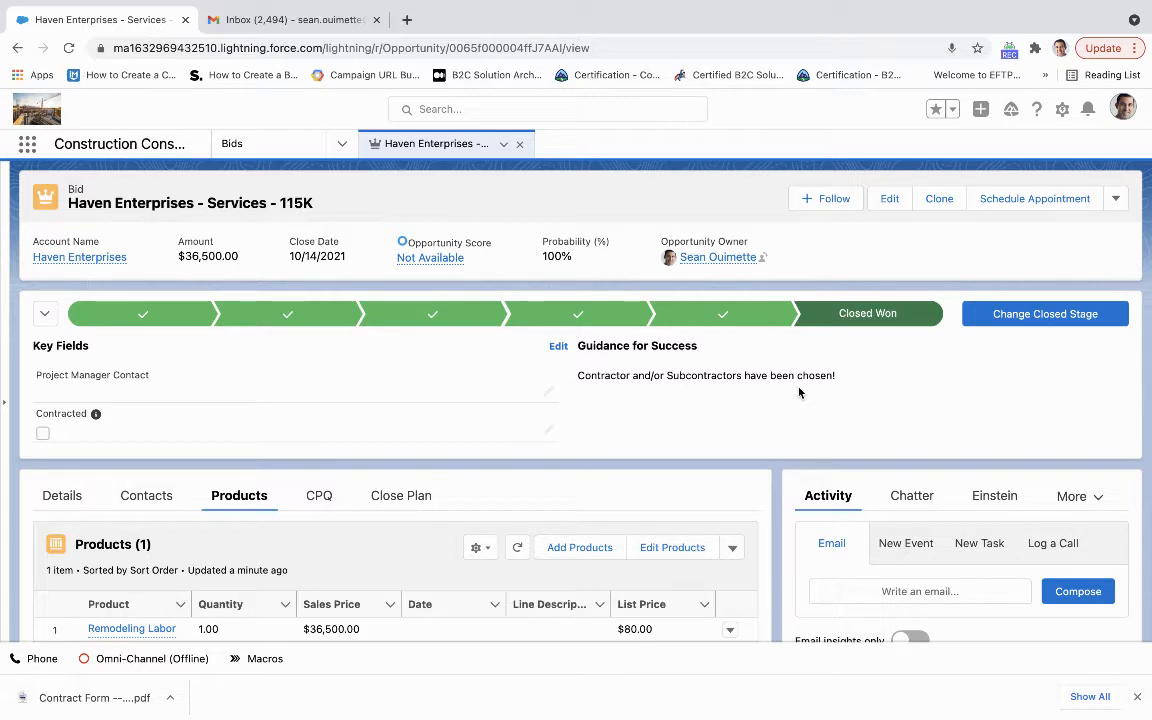
- From the Haven Enterprises bid's actions, merge Opportunity to Contract using the Remodeling Labor line item
scroll("down", 3)
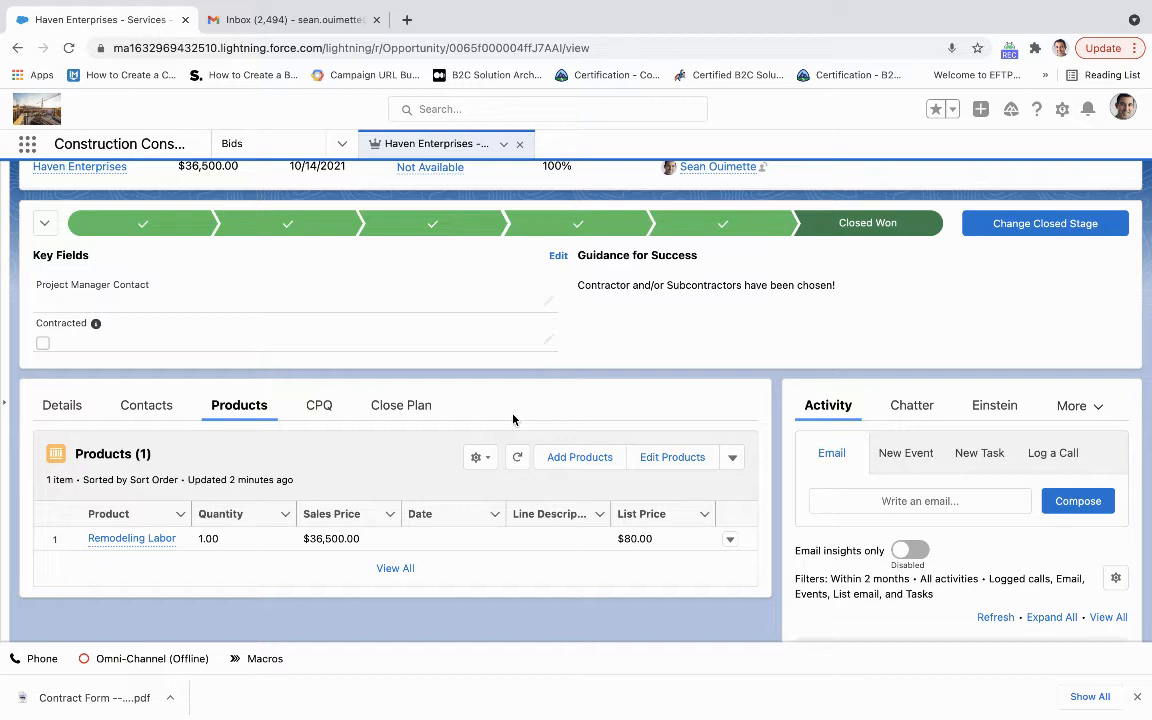
scroll("up", 3)
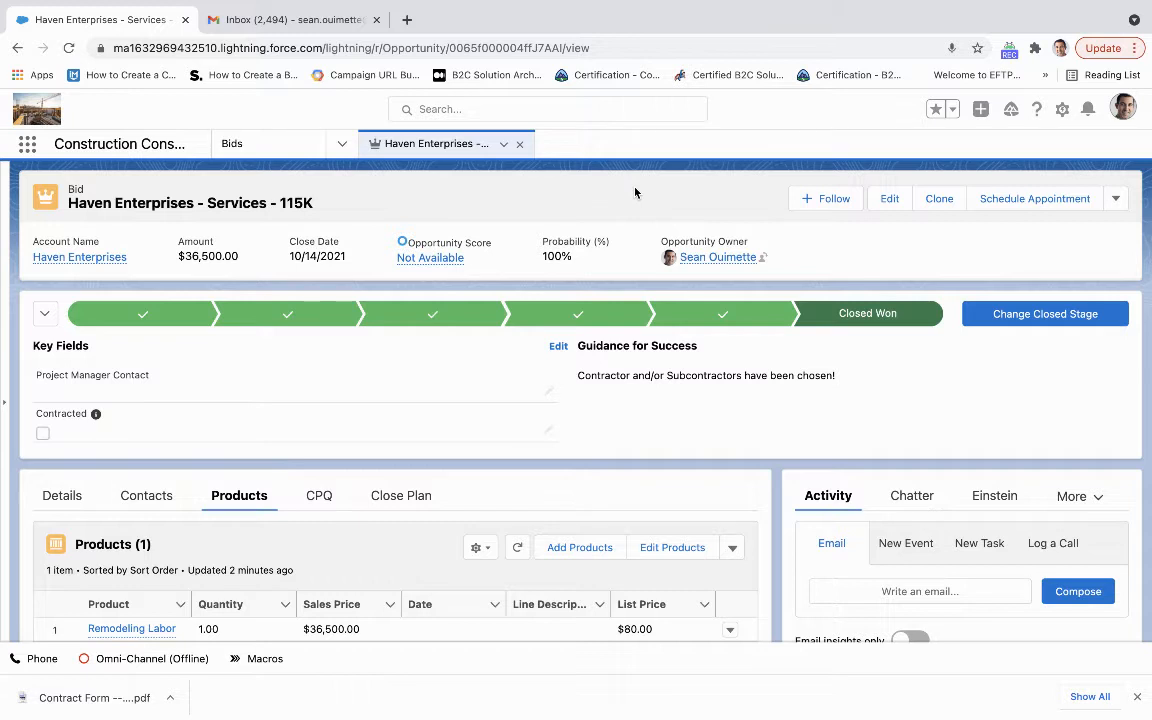
mouse_move(1104, 260)
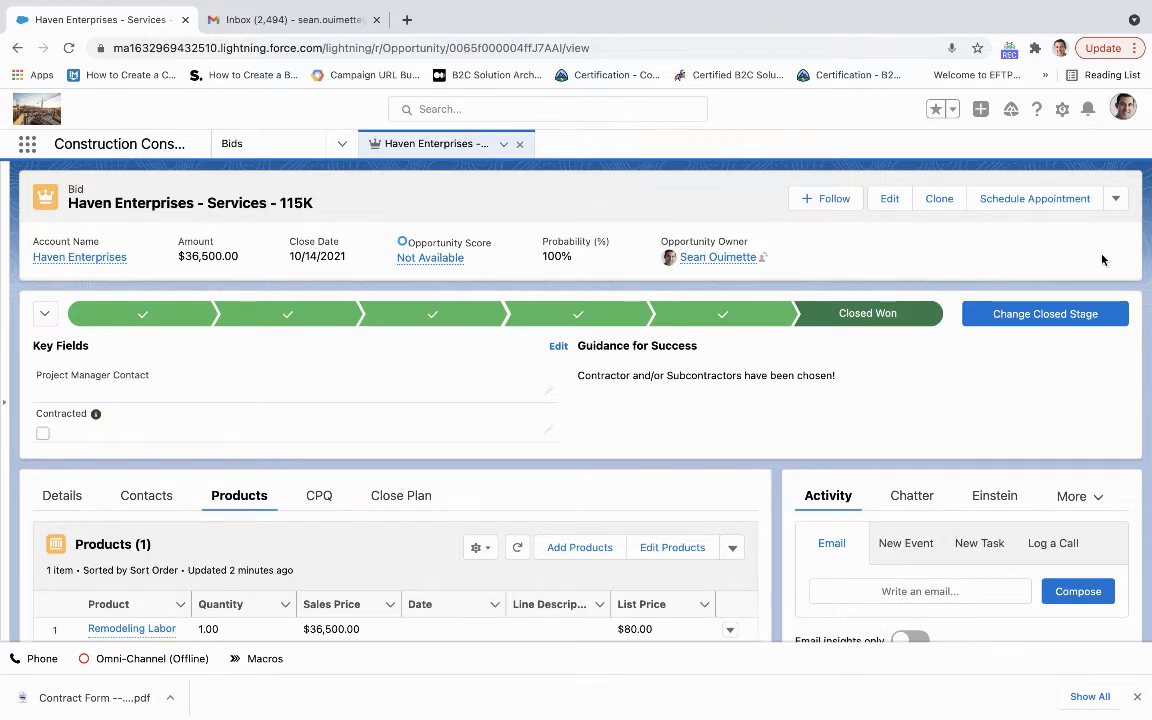
left_click(1116, 198)
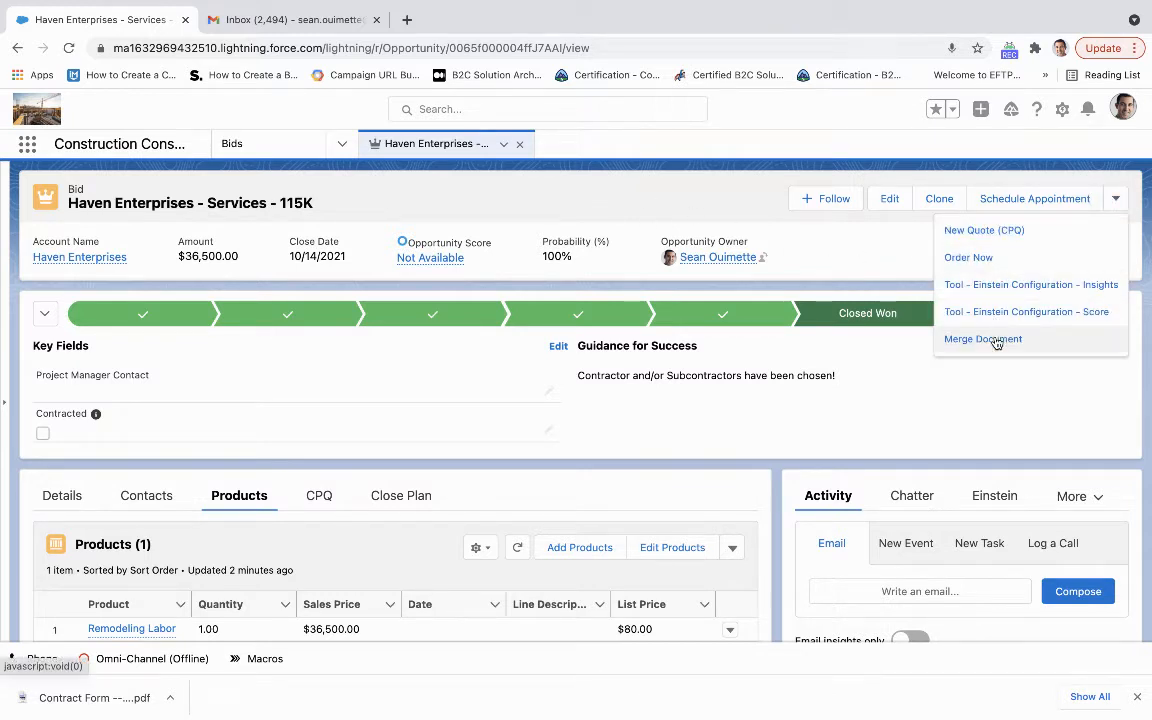
left_click(984, 340)
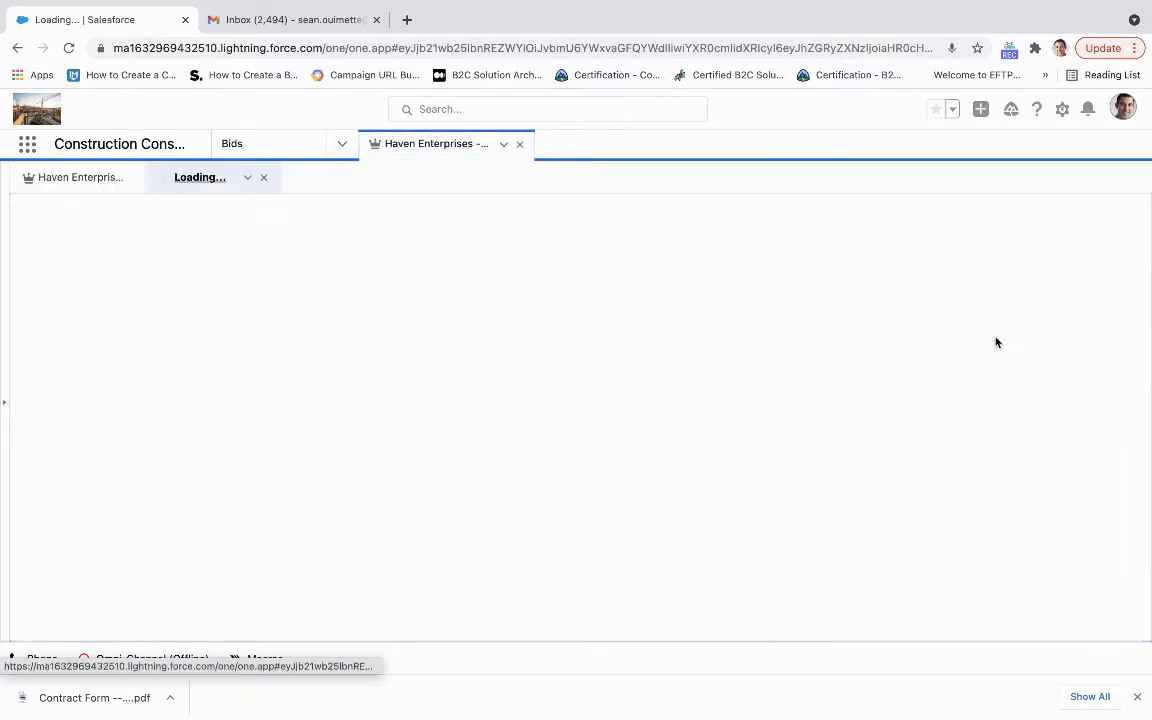
mouse_move(596, 332)
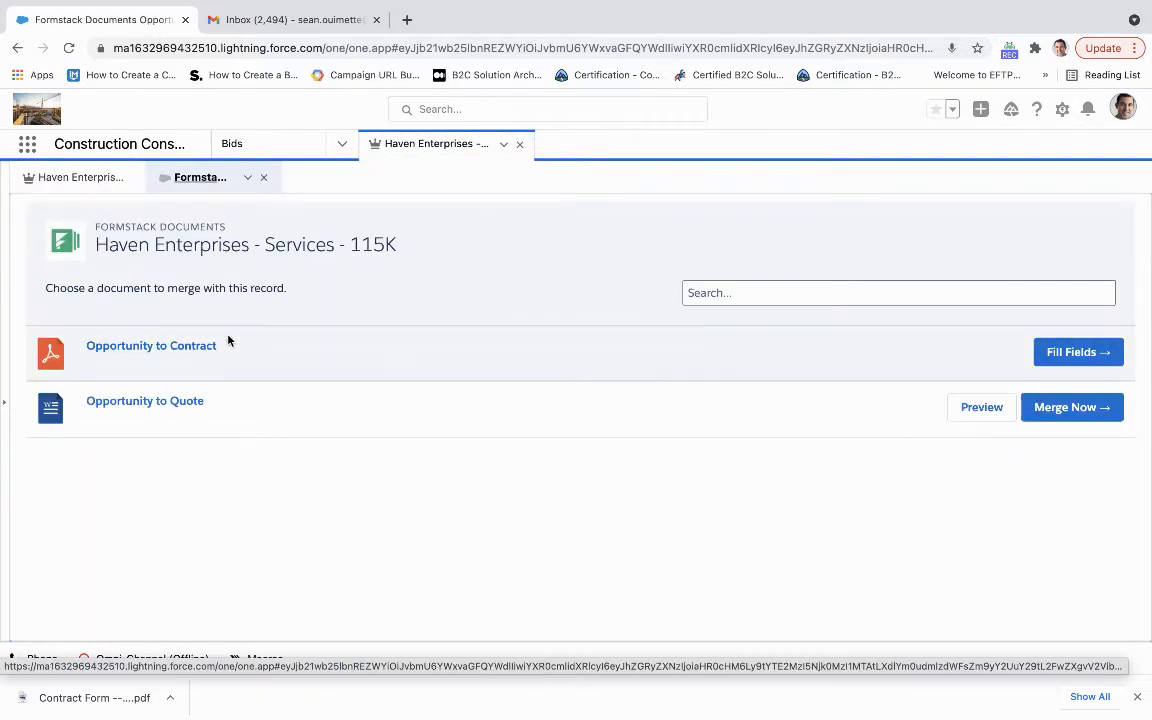
mouse_move(1078, 352)
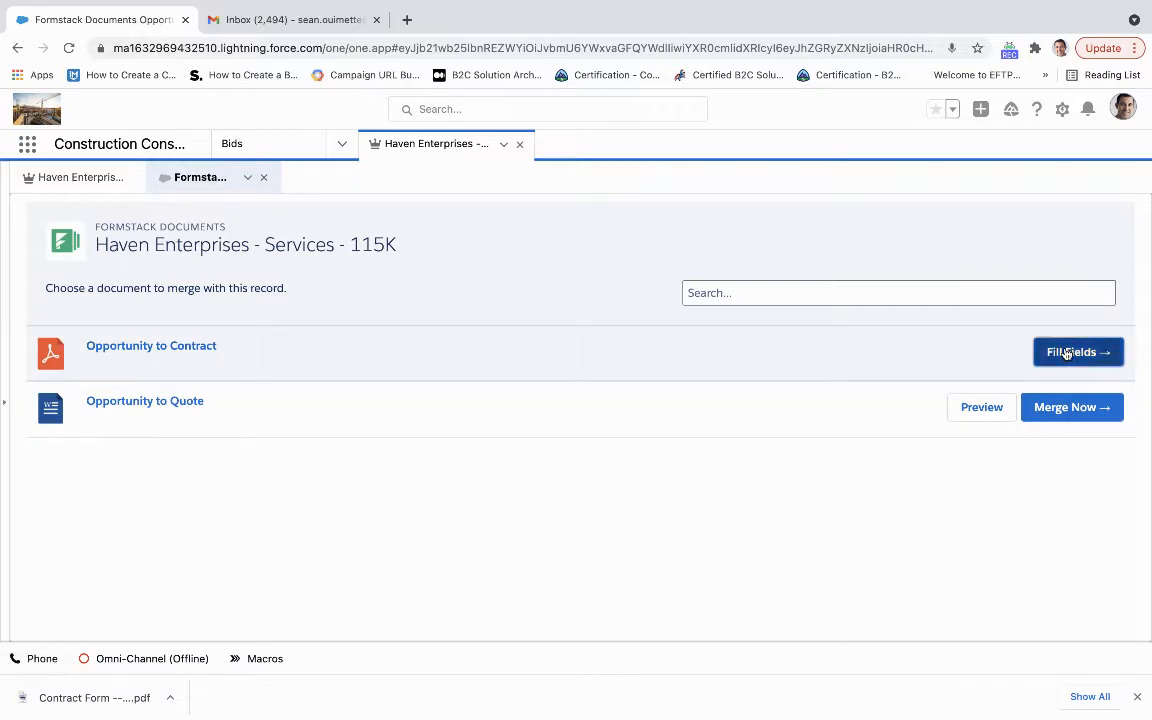
left_click(1078, 352)
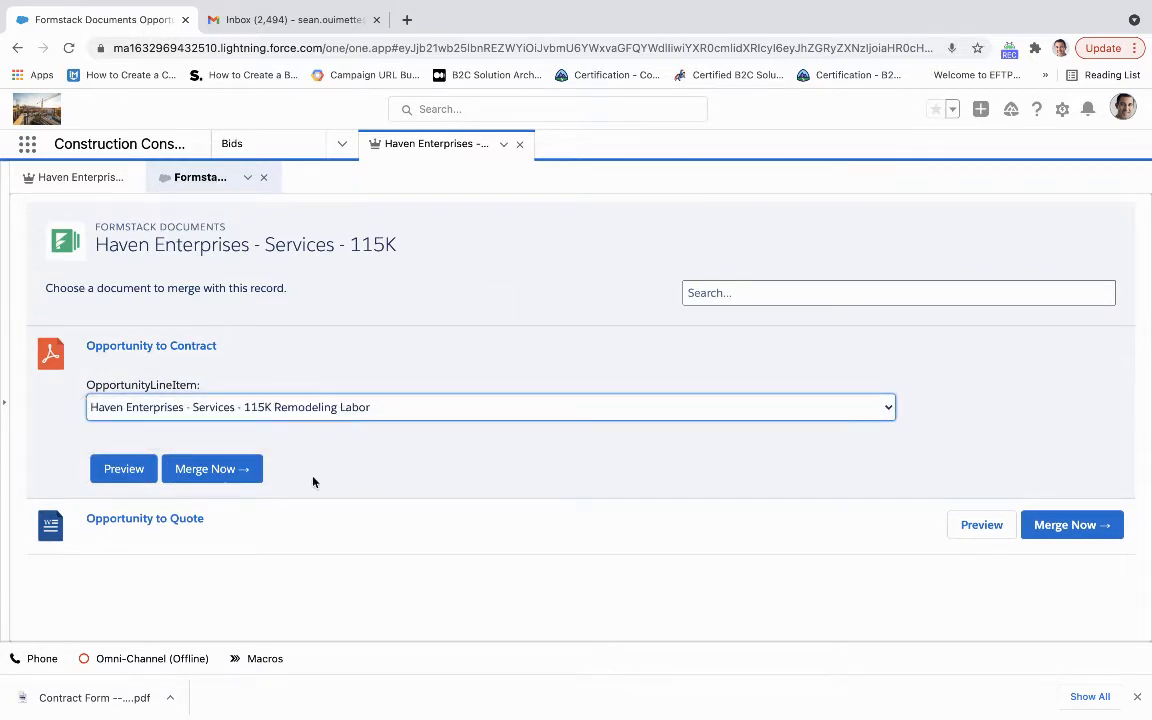
left_click(484, 20)
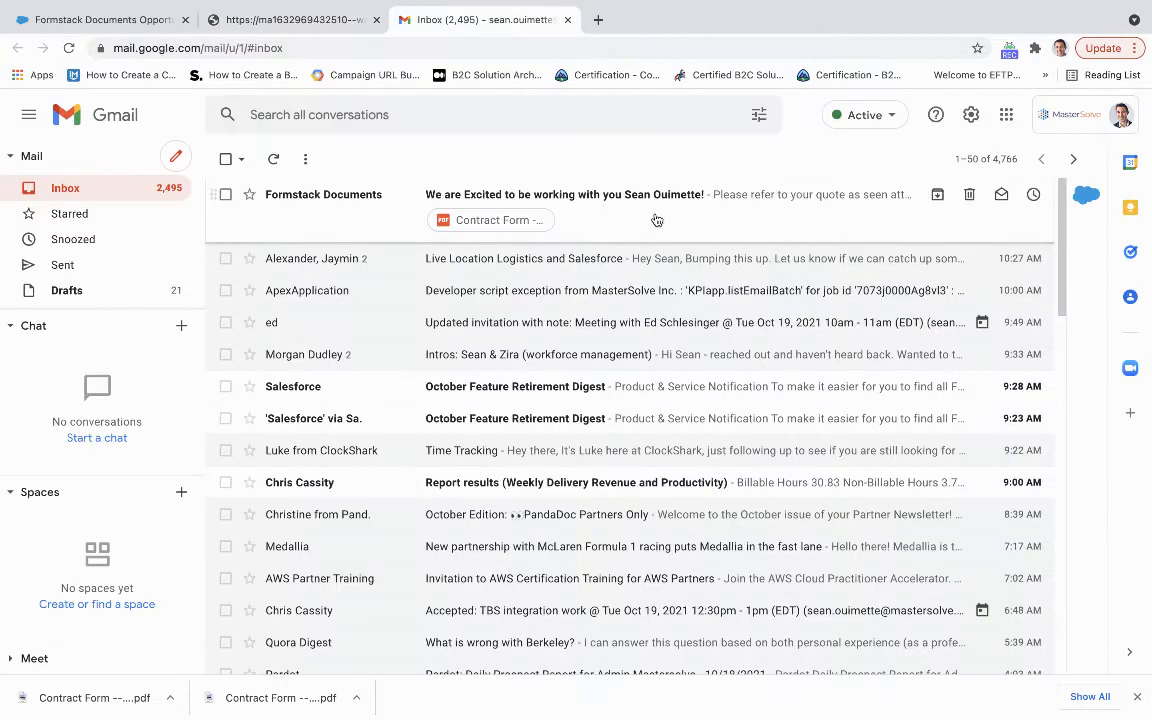
mouse_move(632, 224)
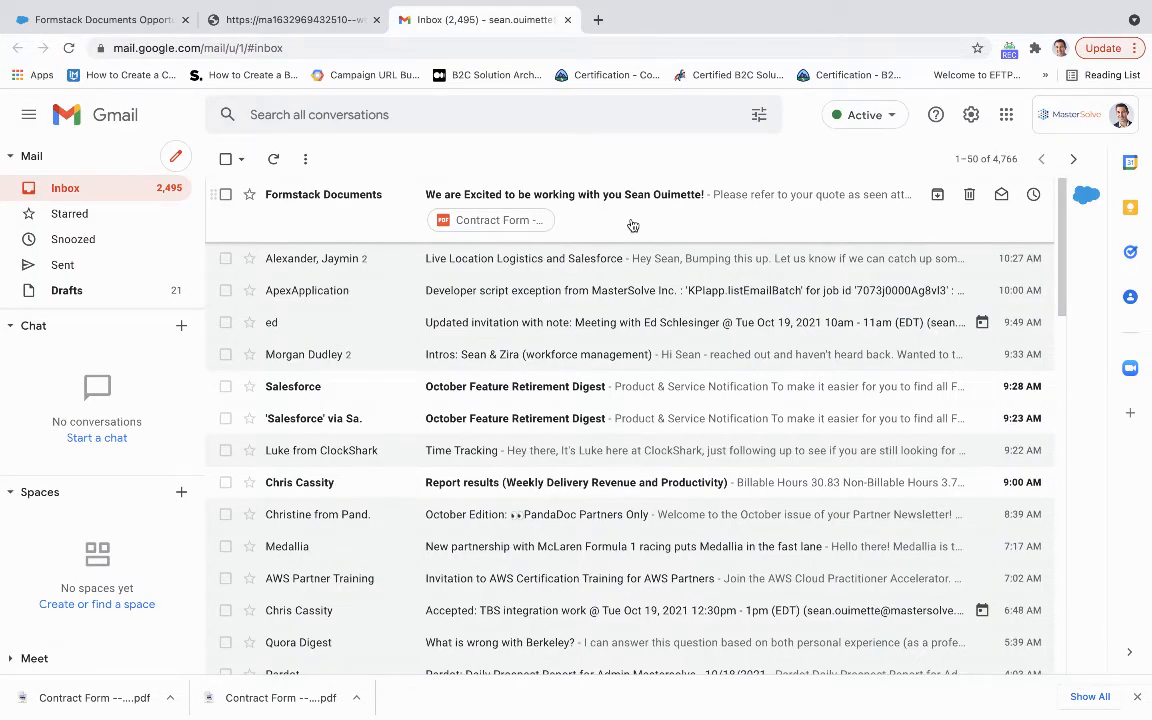
- Read the attached Contract Form PDF down to its termination and indemnification sections, then return to the email
left_click(564, 194)
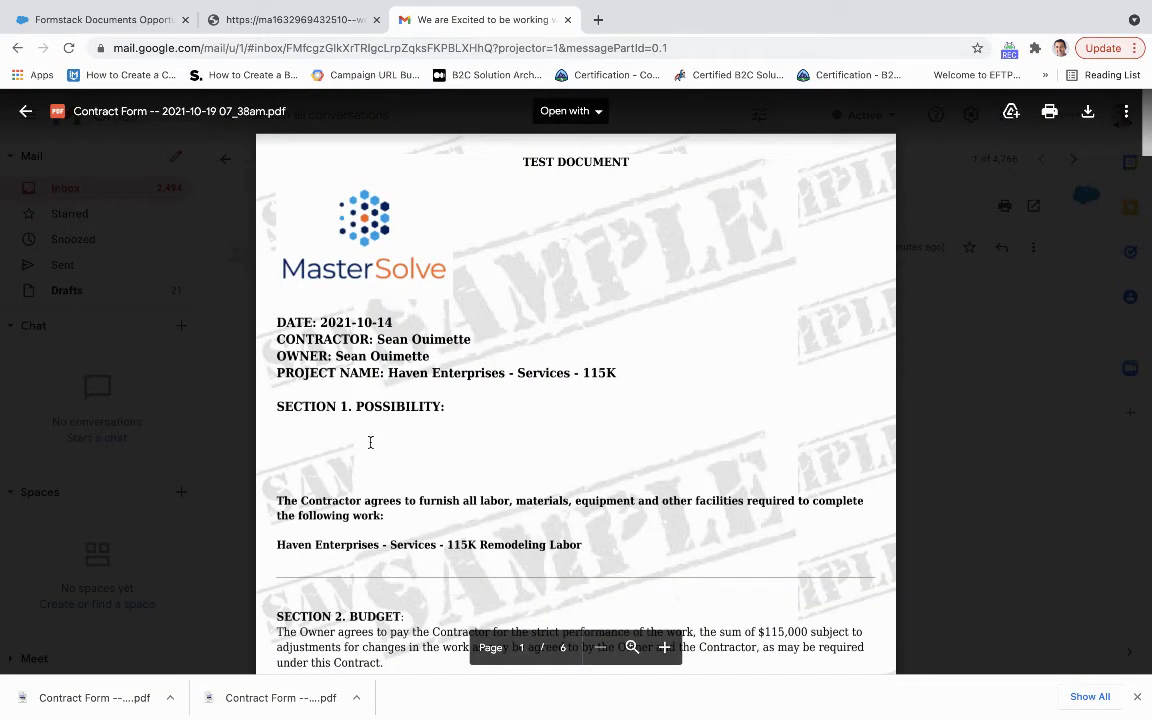
scroll("down", 3)
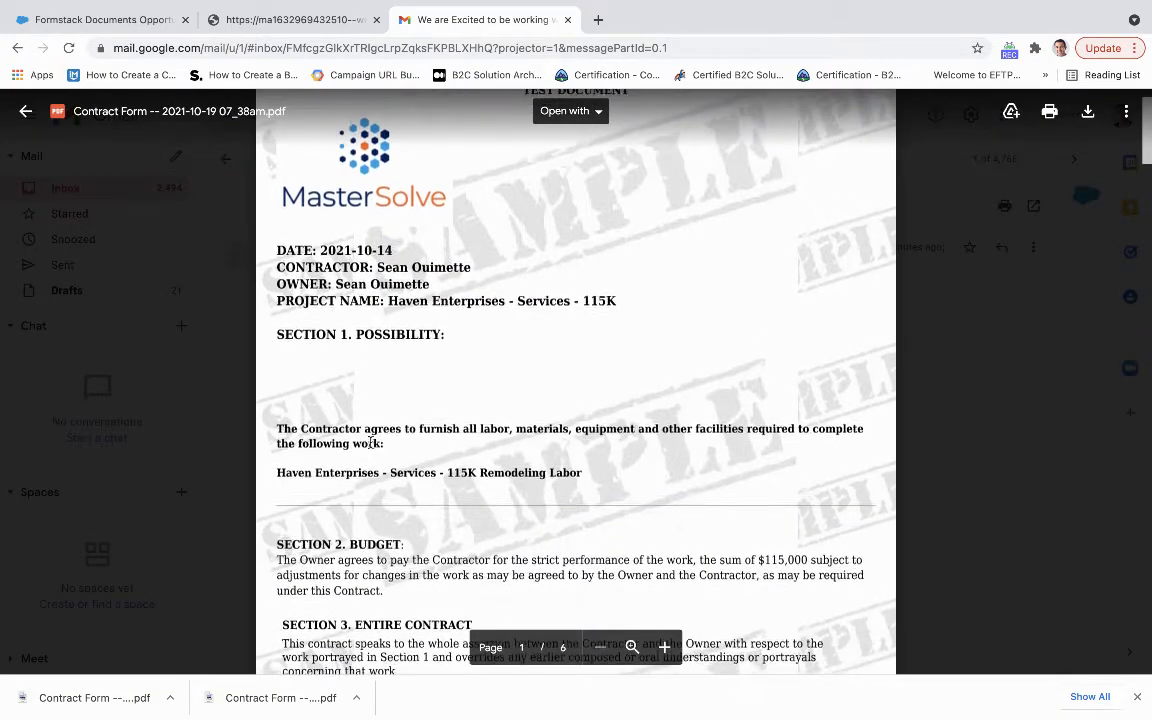
scroll("down", 3)
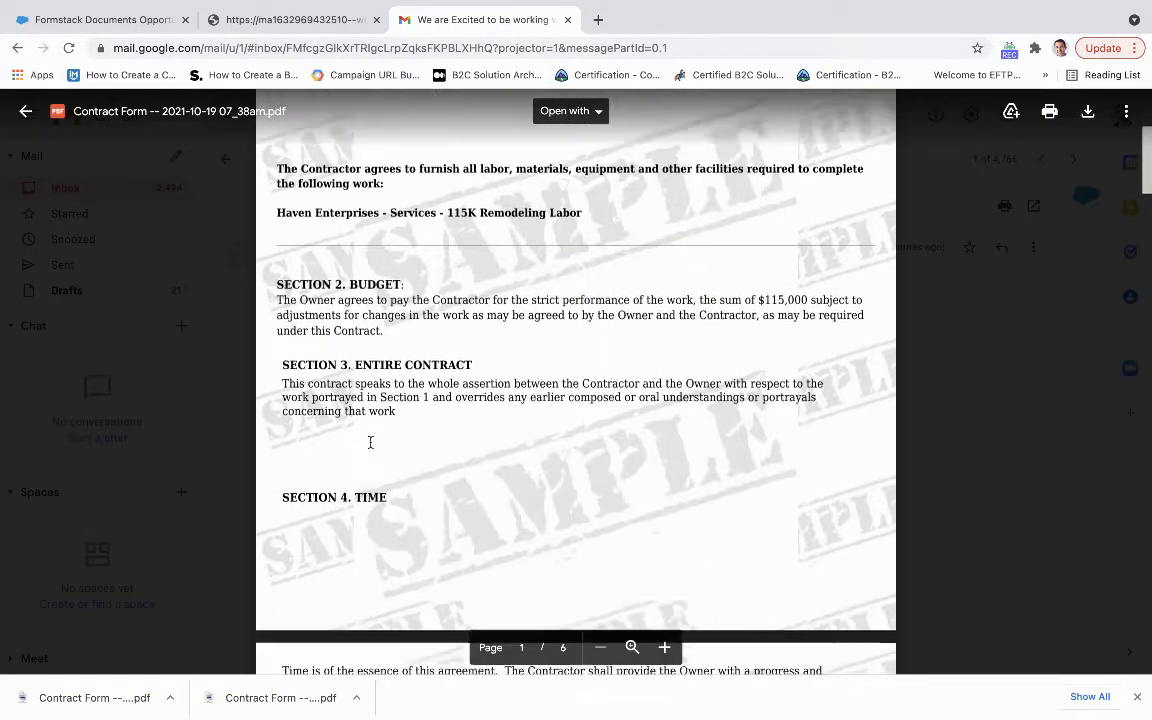
scroll("down", 3)
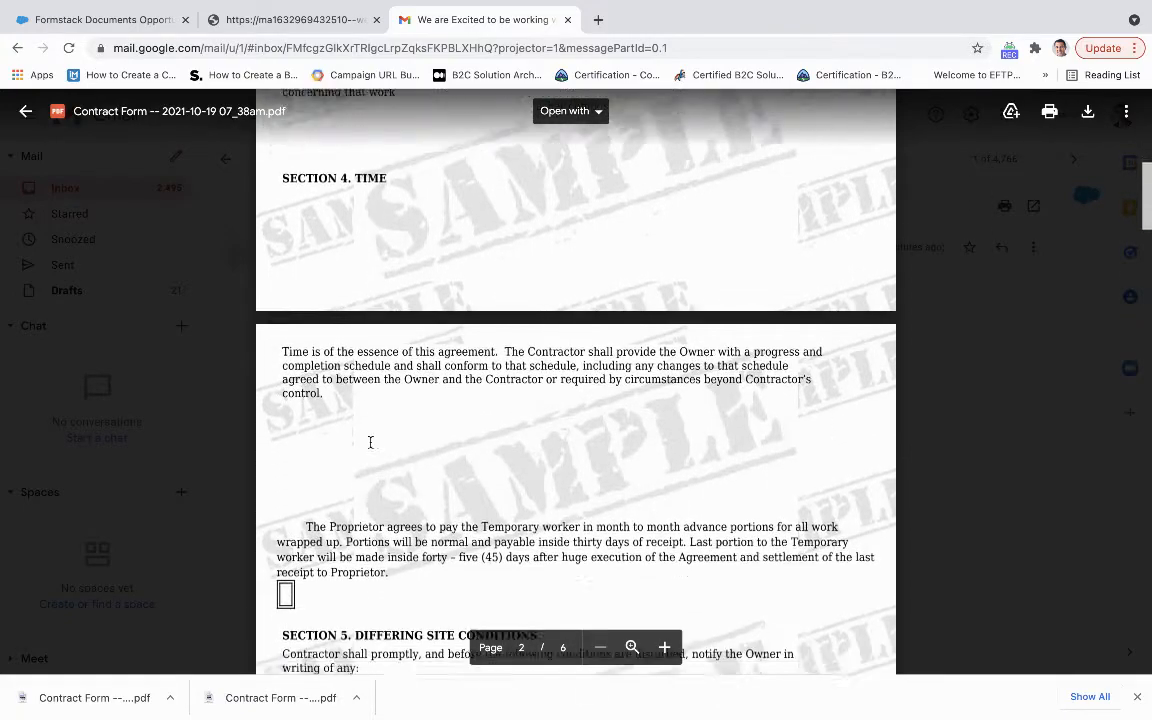
scroll("down", 3)
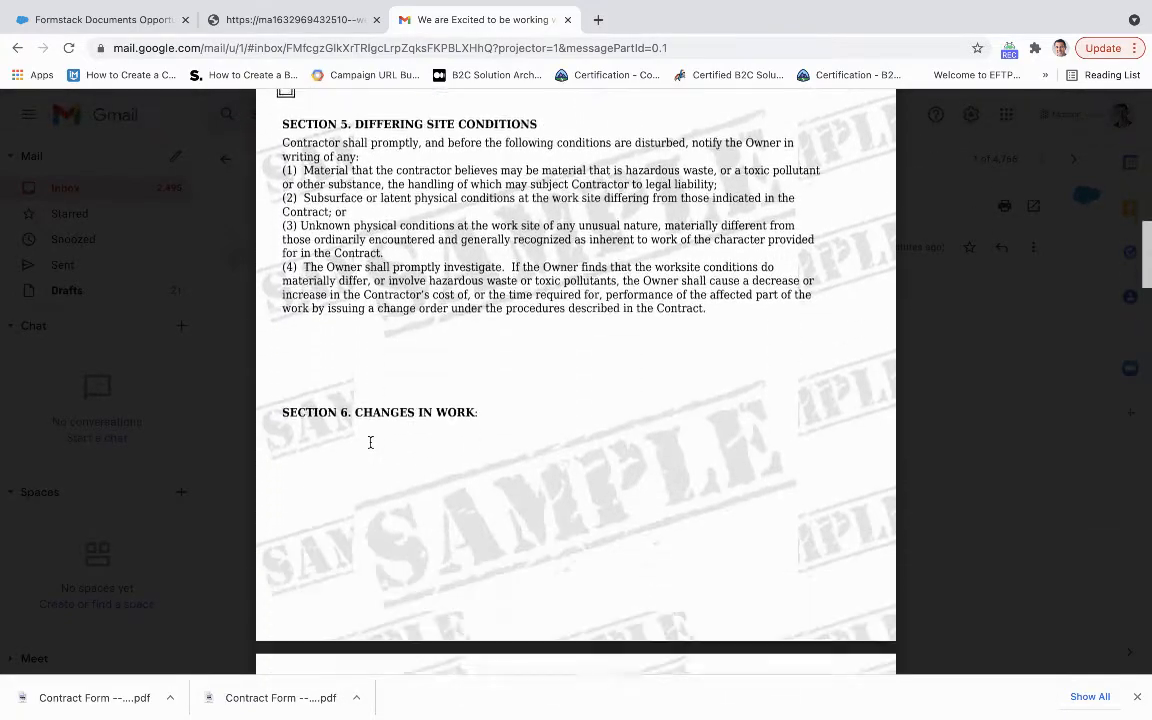
scroll("down", 3)
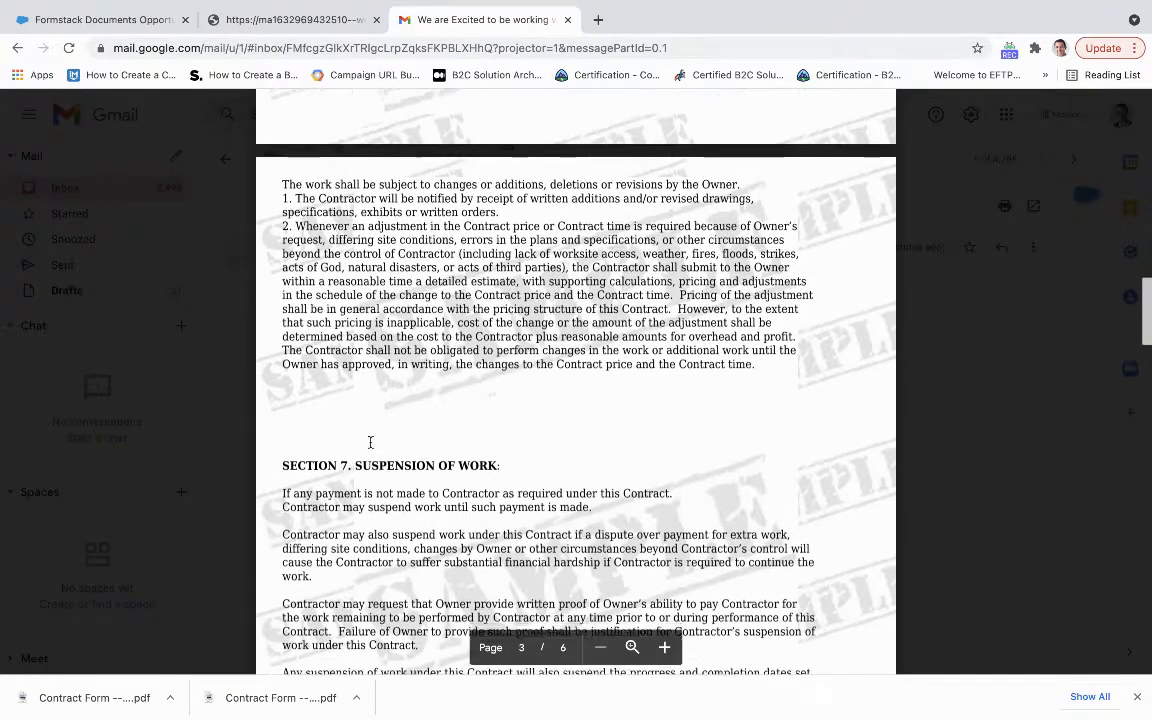
scroll("down", 3)
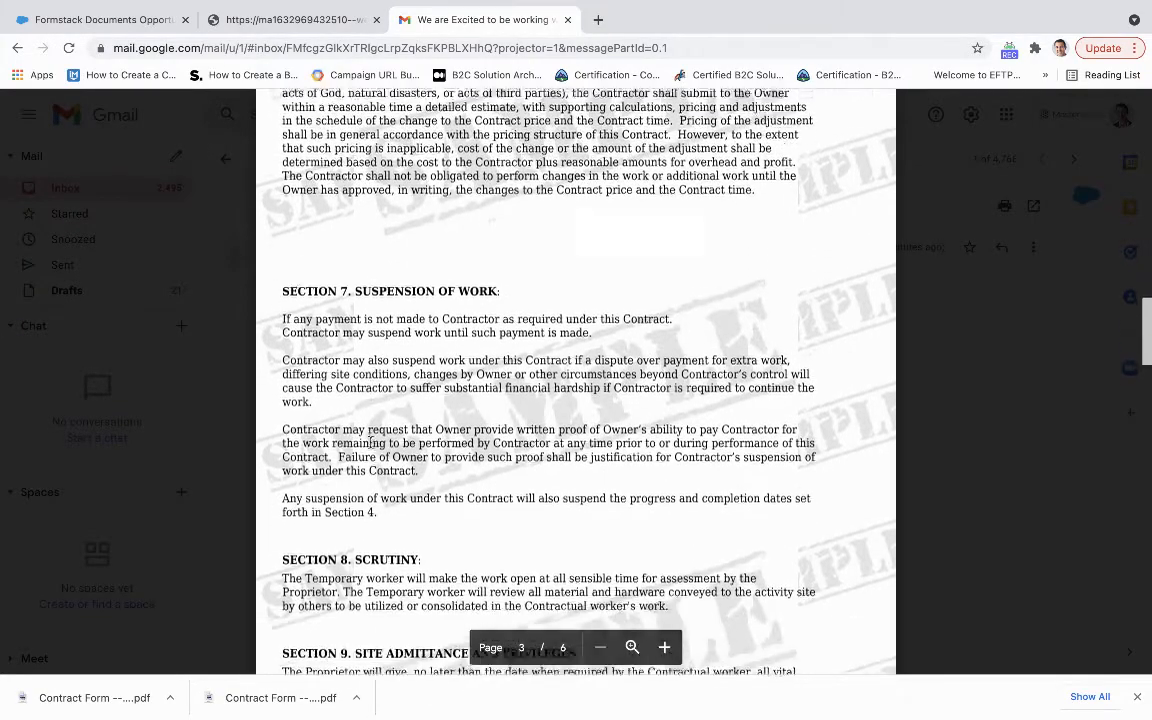
scroll("down", 3)
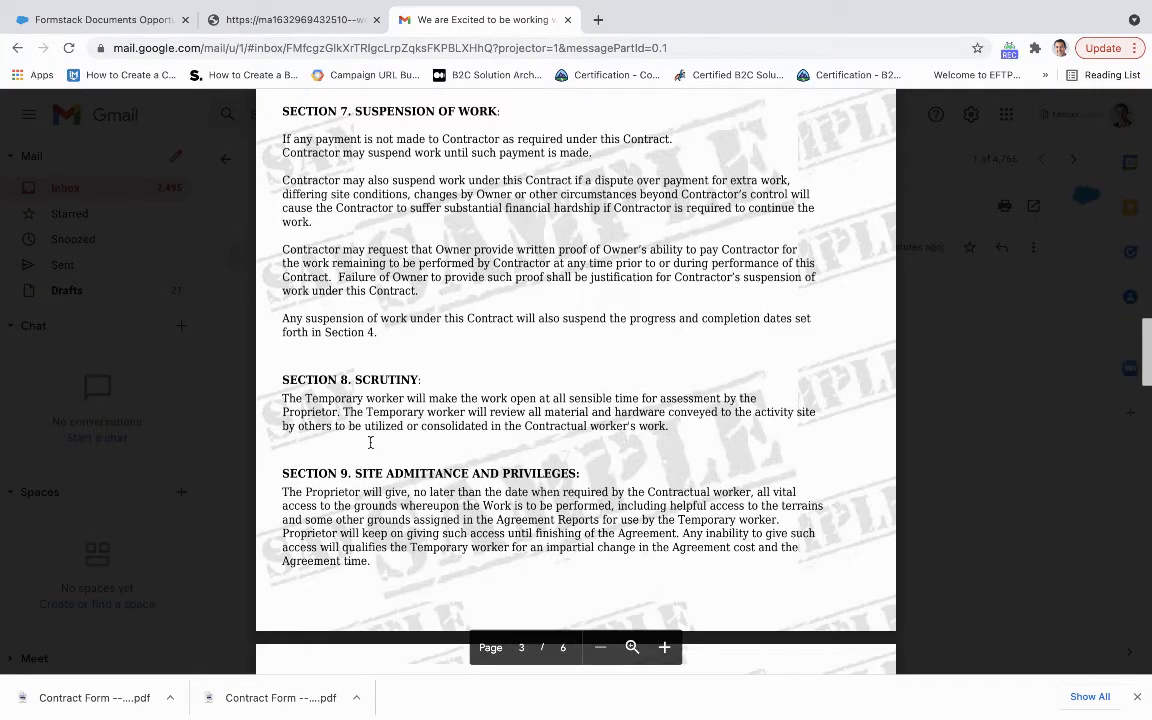
scroll("down", 3)
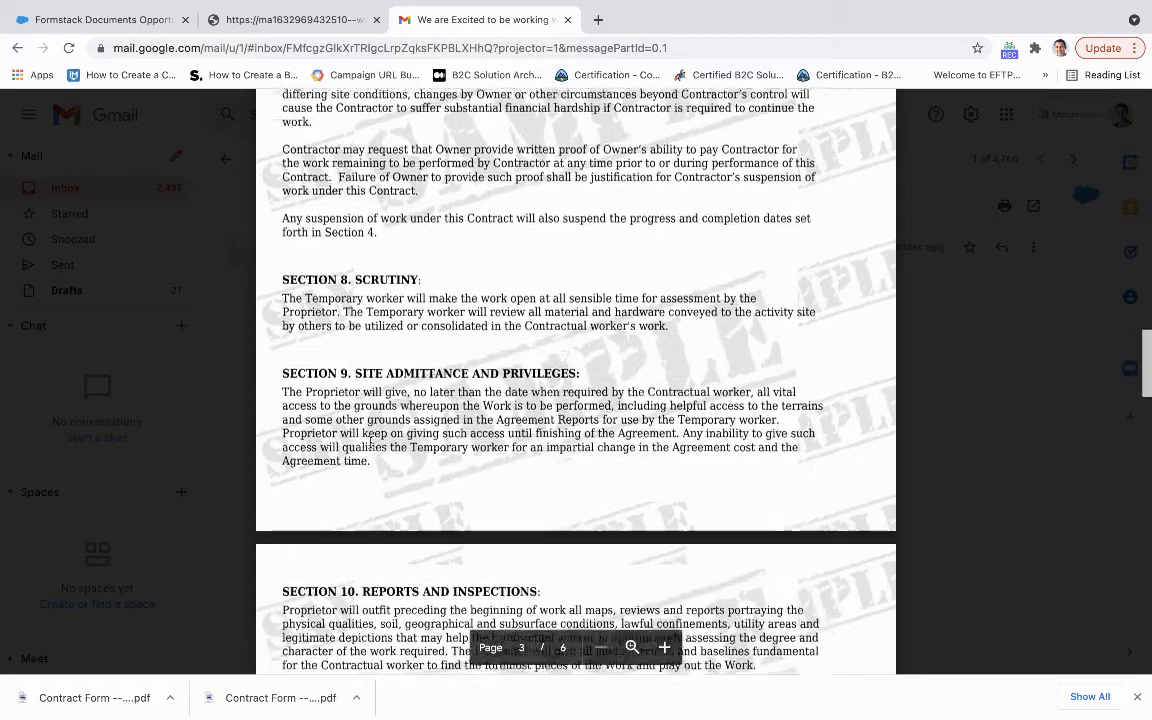
scroll("down", 3)
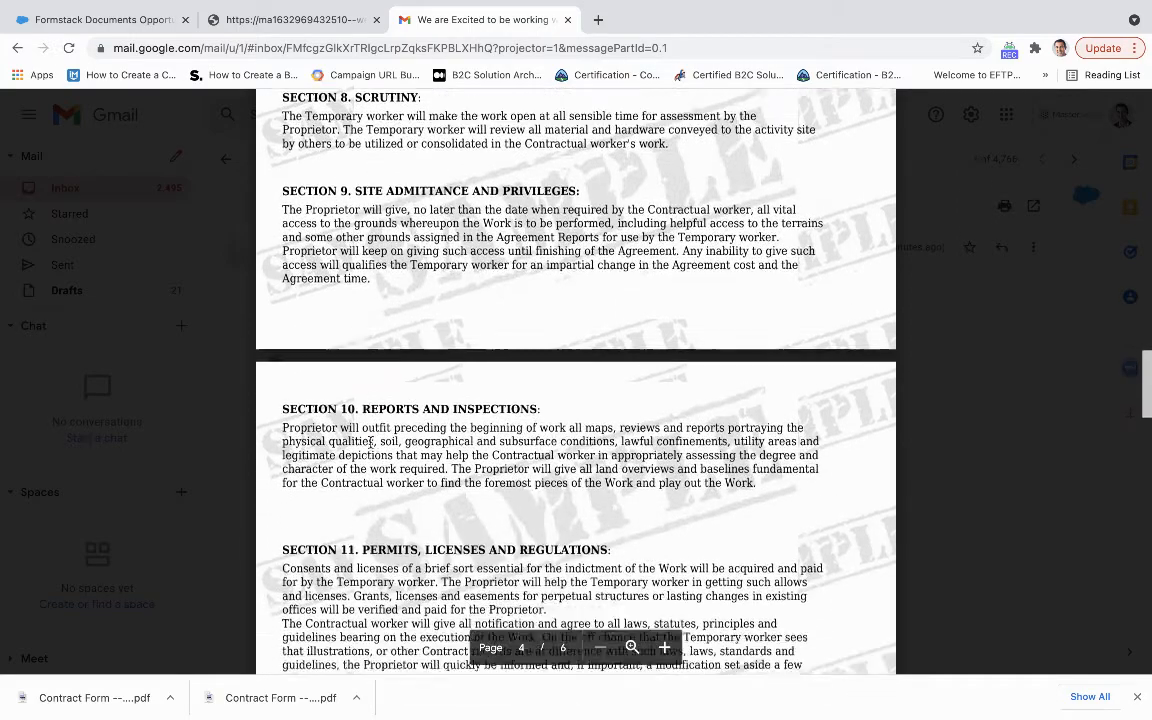
scroll("down", 3)
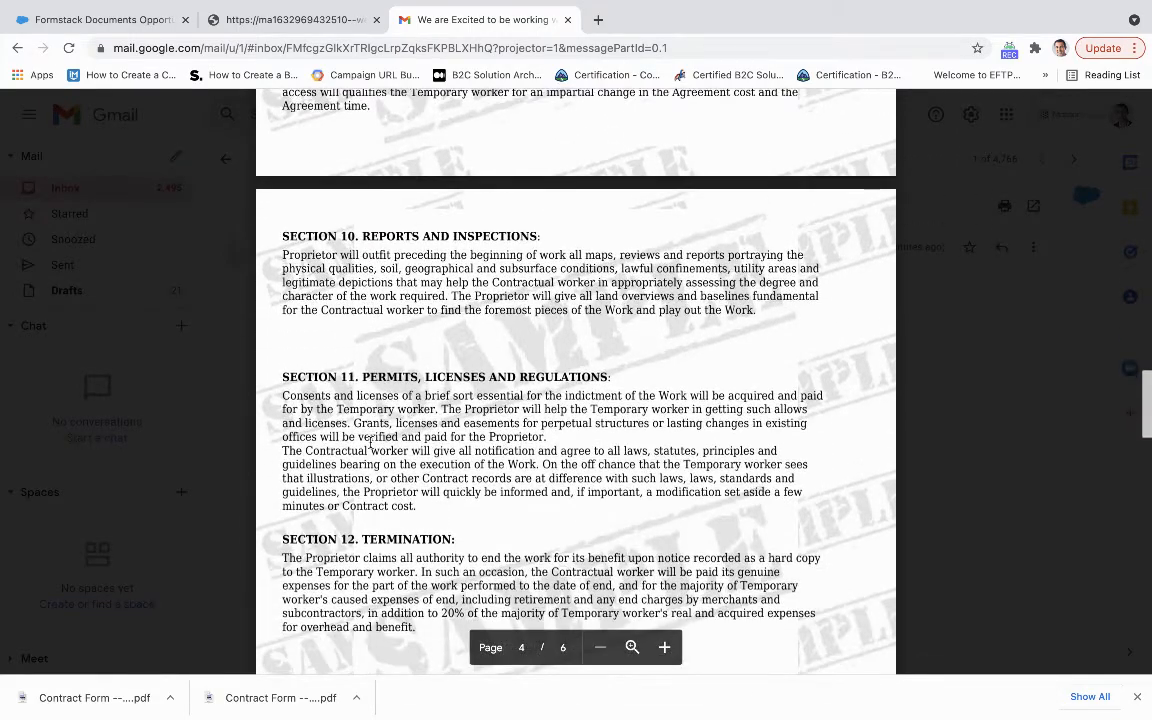
scroll("down", 3)
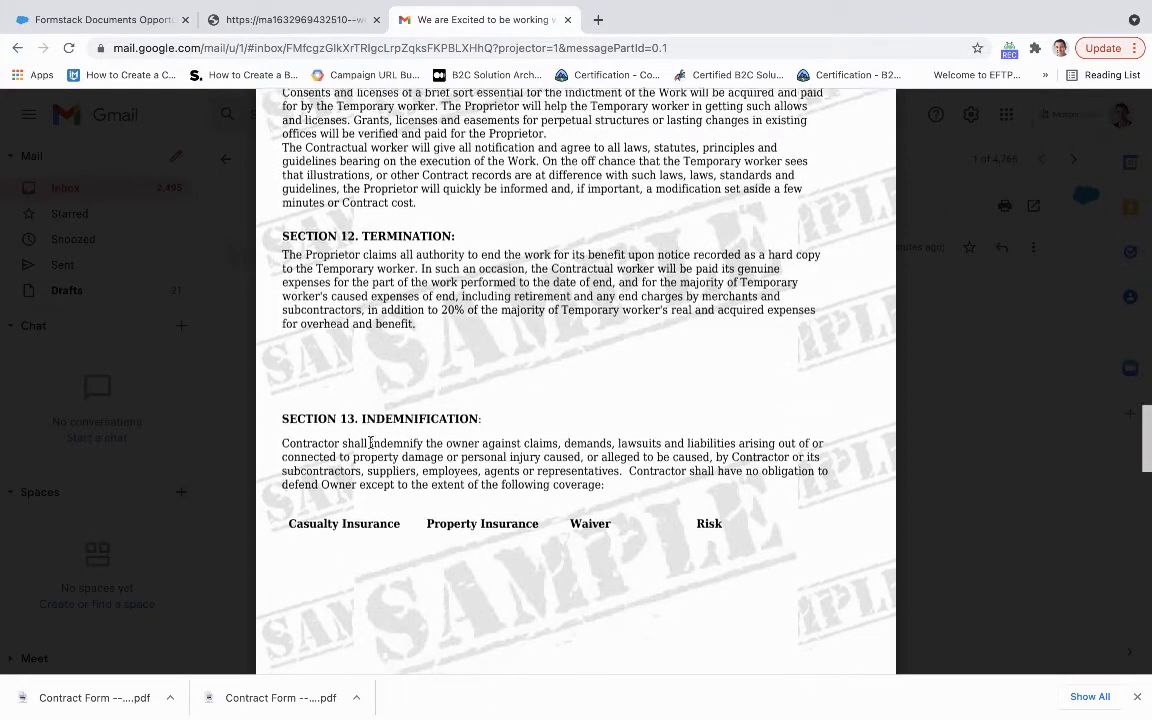
scroll("up", 3)
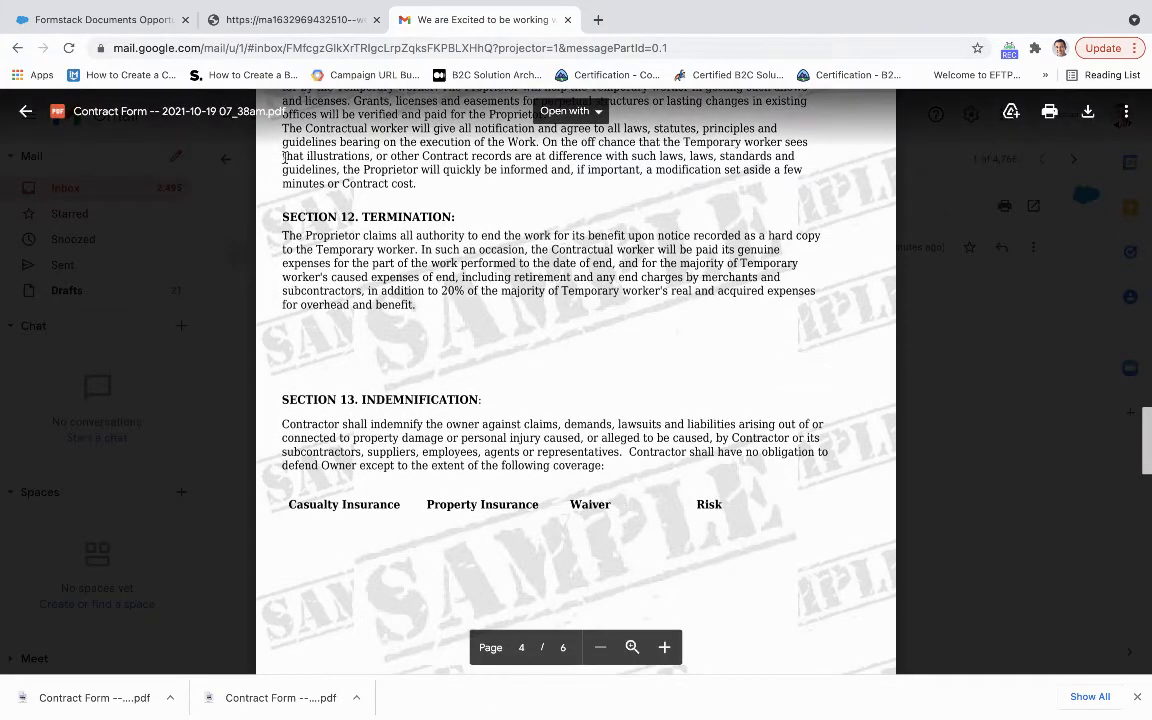
left_click(24, 112)
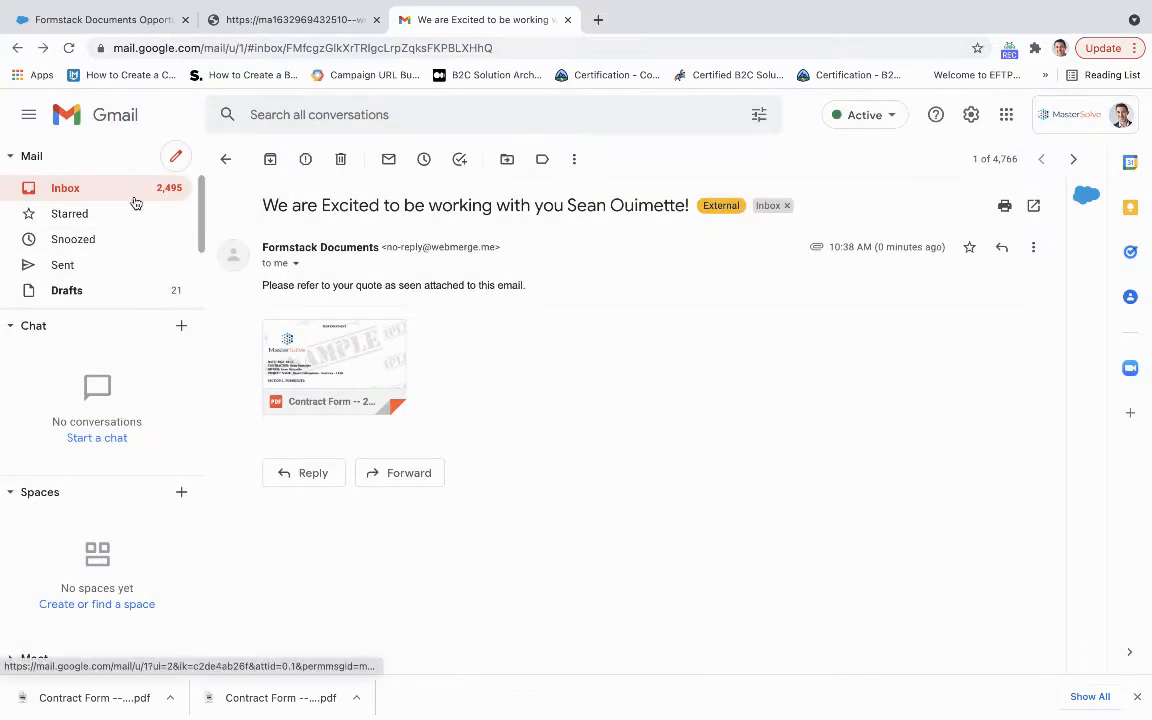
- From the 'Document sent: Contract Signature Required' email, follow the My Documents link
left_click(224, 160)
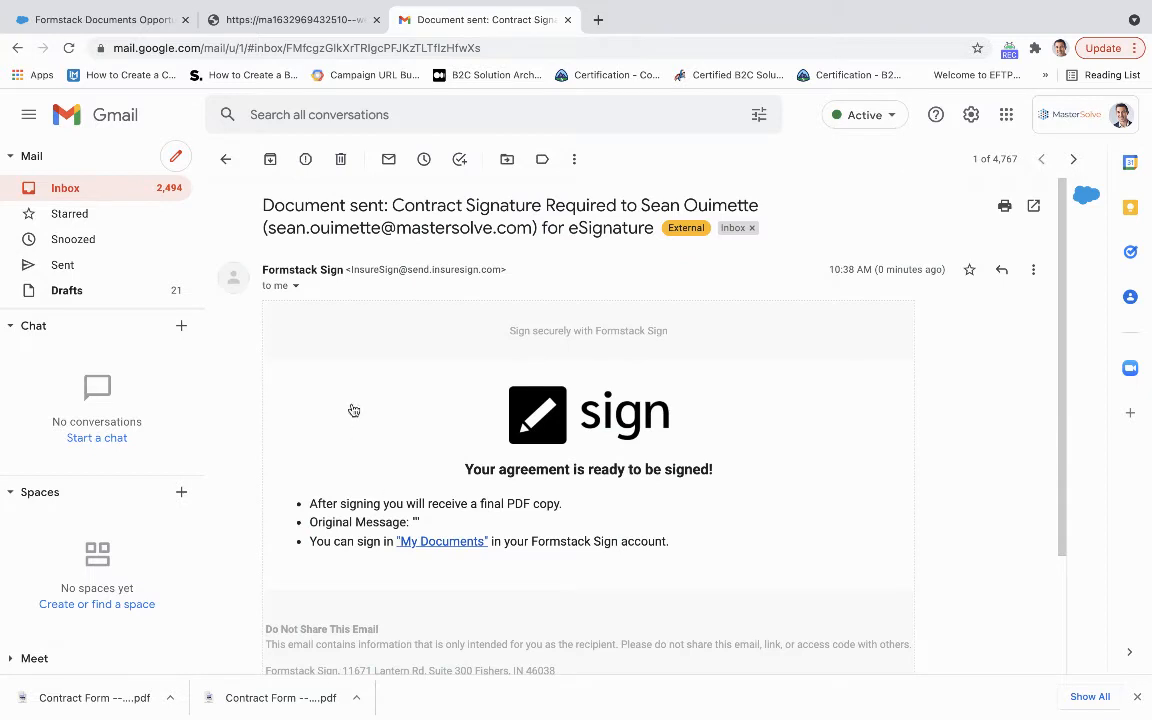
mouse_move(442, 540)
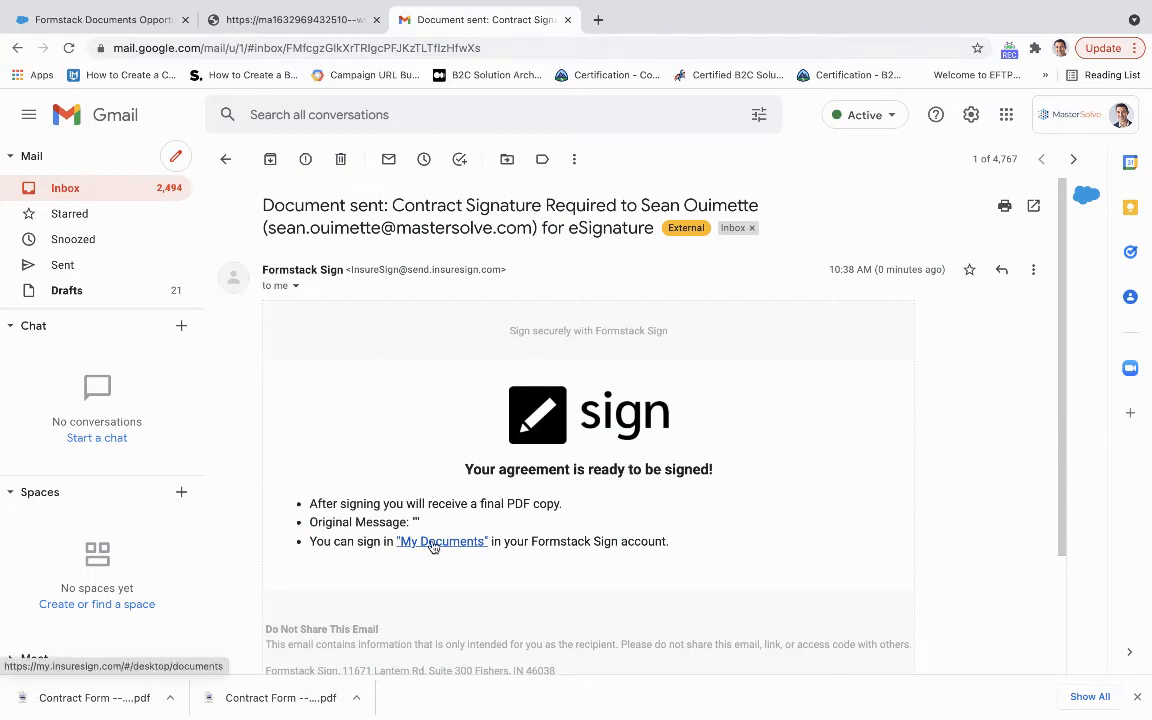
left_click(442, 540)
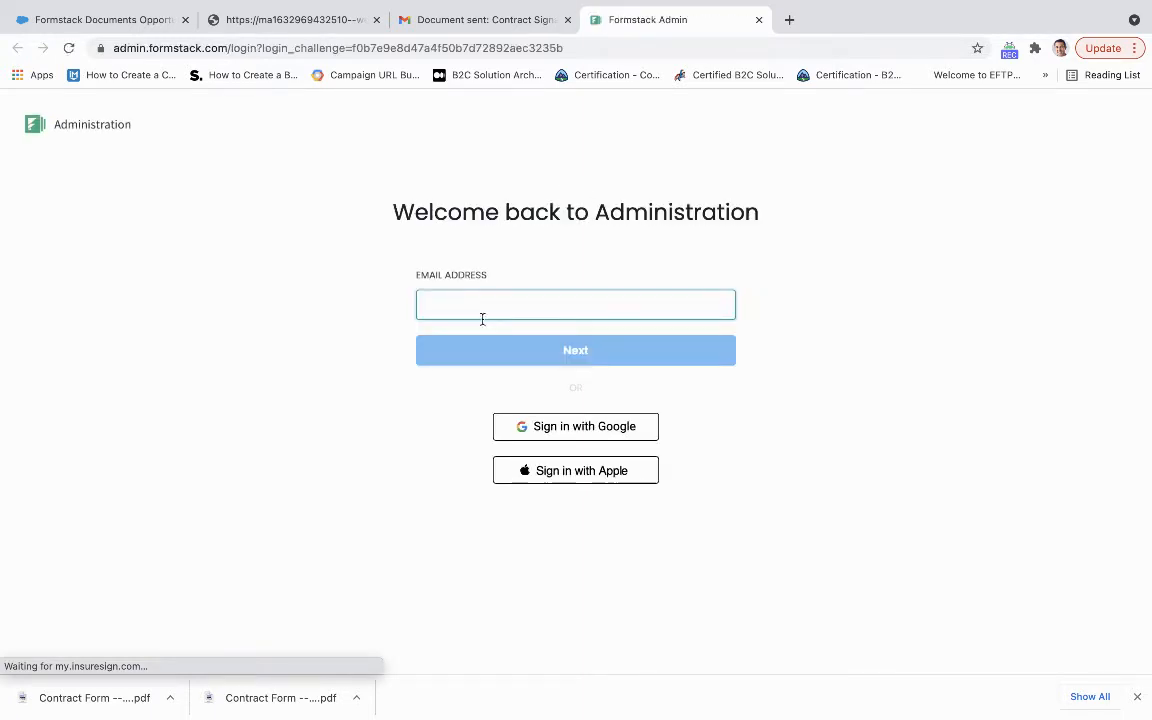
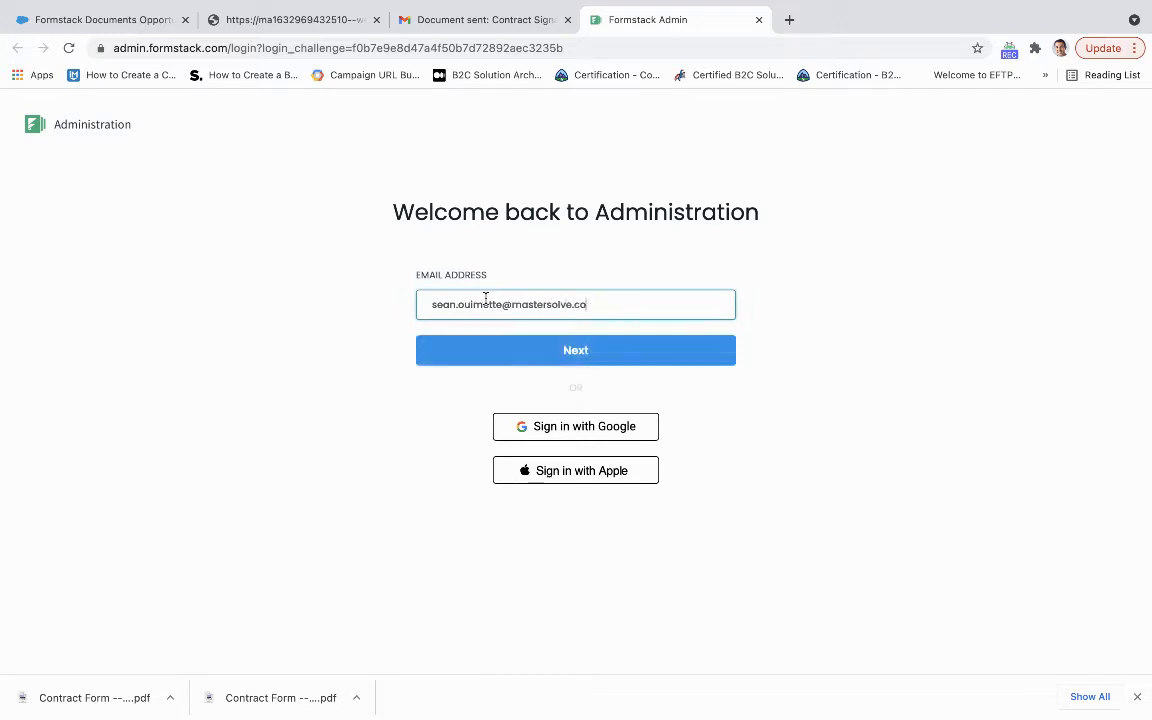
- Sign in to the Formstack administration account and switch to the Sign app's dashboard
left_click(576, 350)
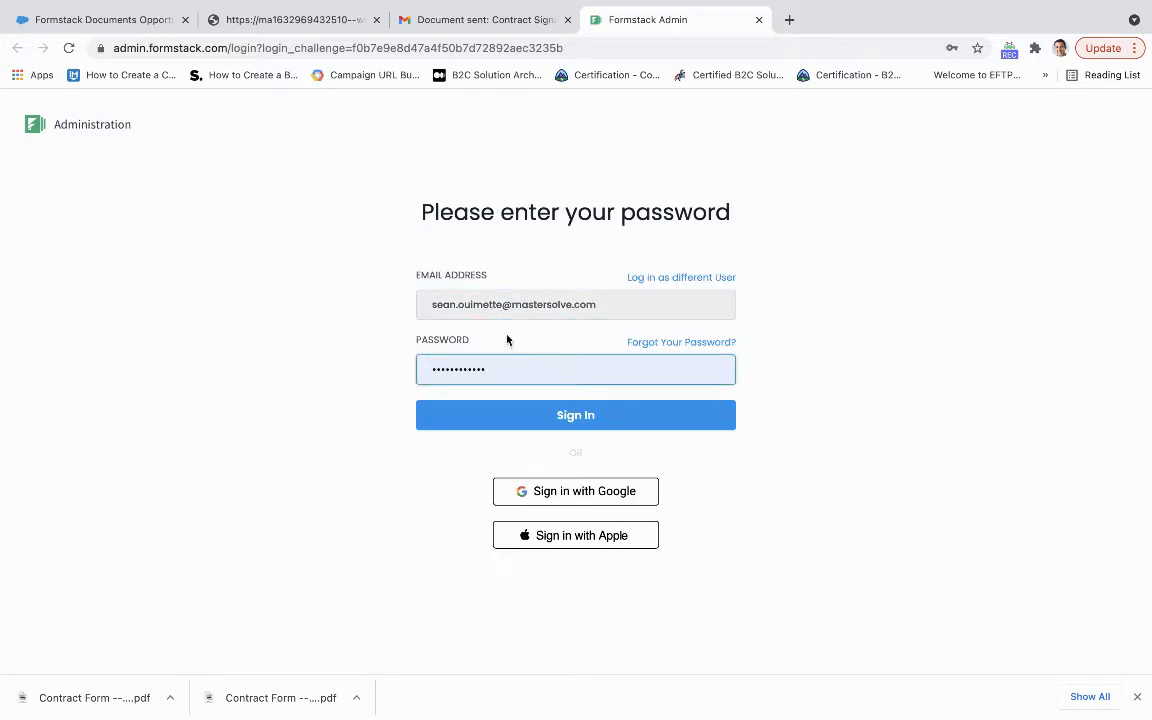
left_click(576, 414)
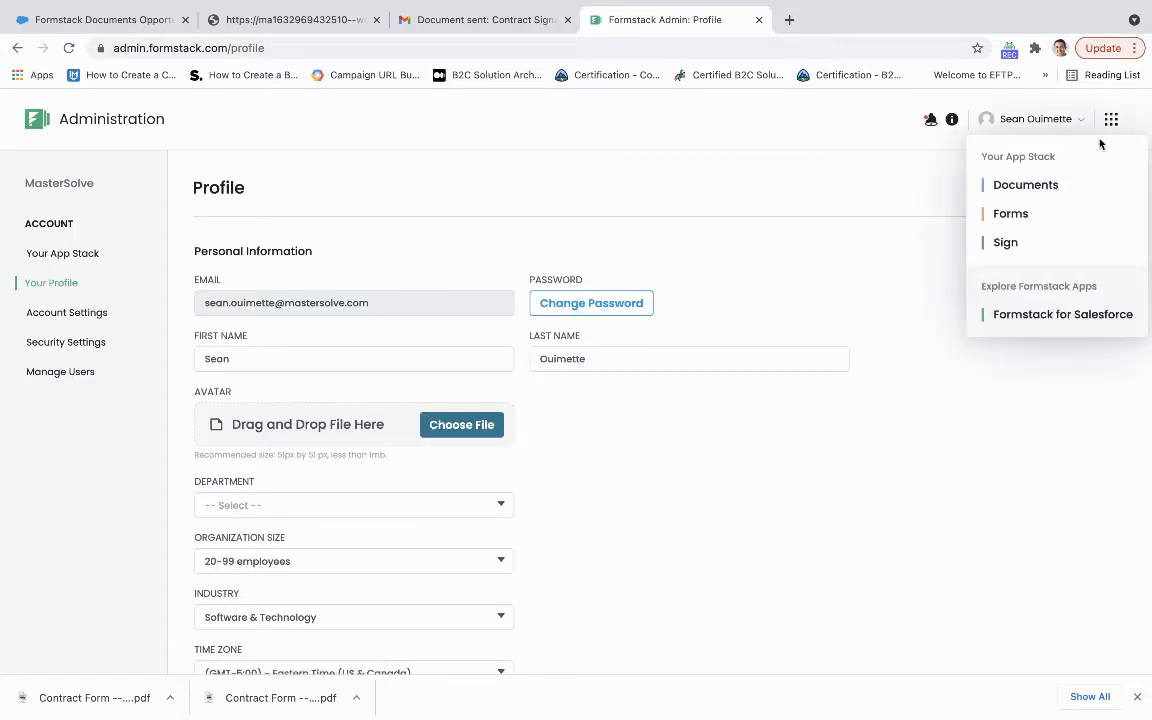
left_click(1004, 242)
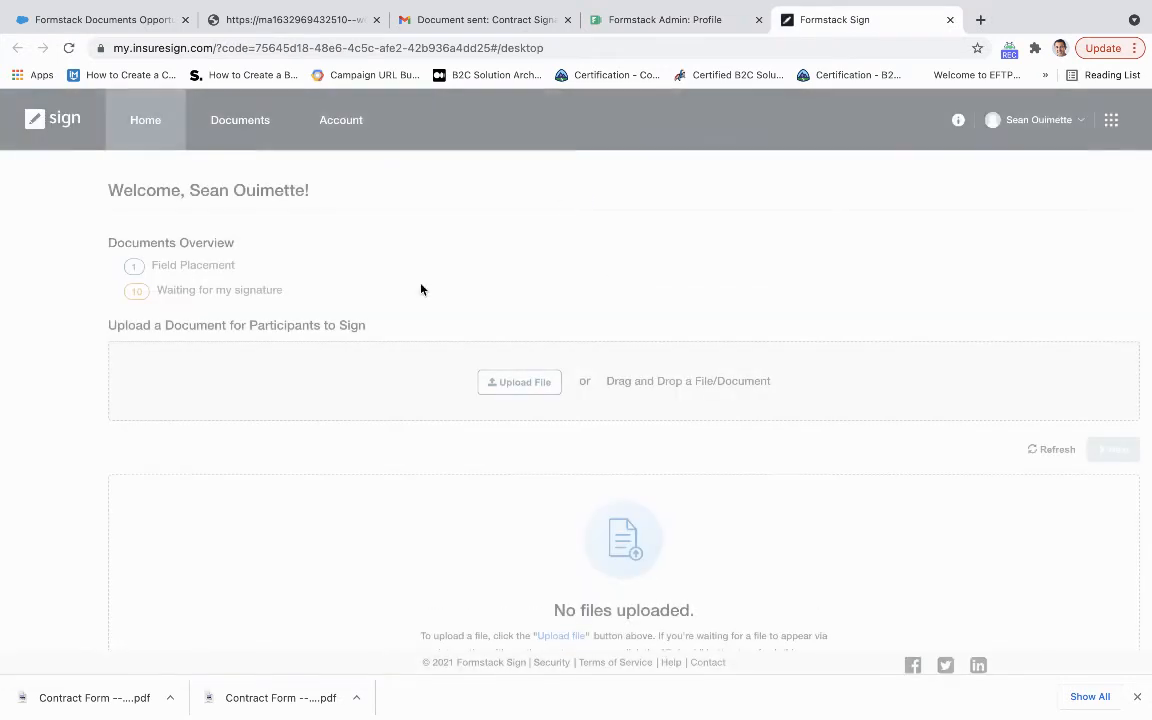
- From Waiting for my signature, open the latest Contract Signature Required document for signing
left_click(220, 288)
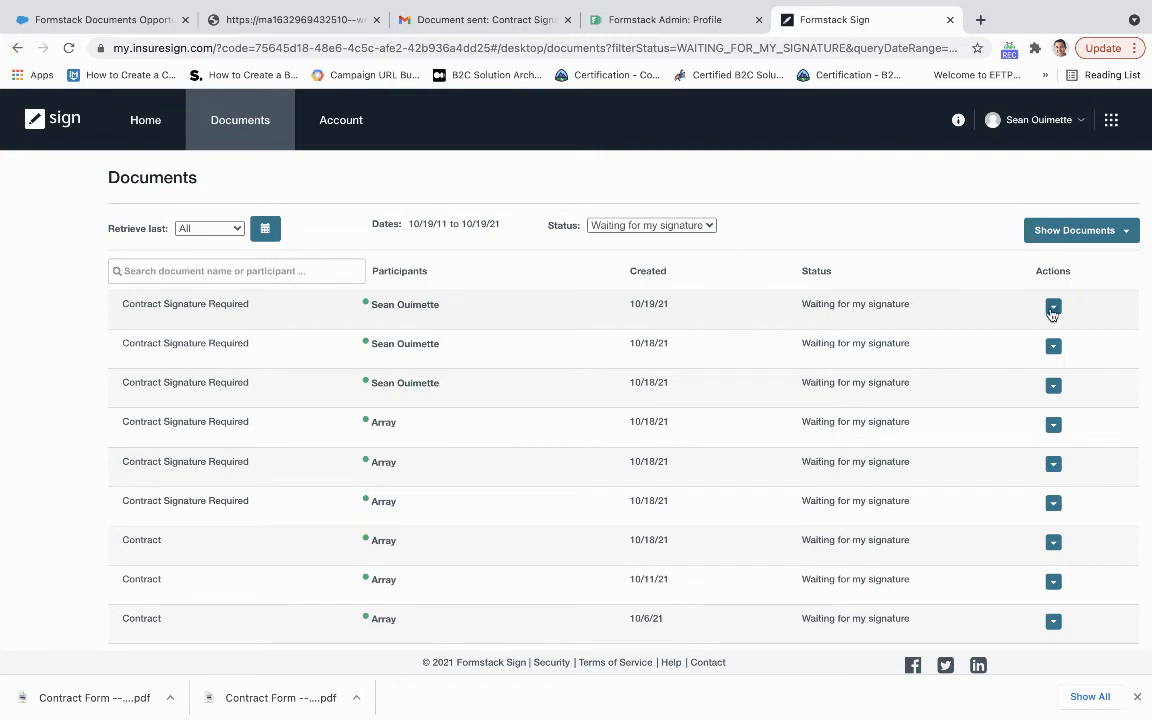
left_click(1052, 304)
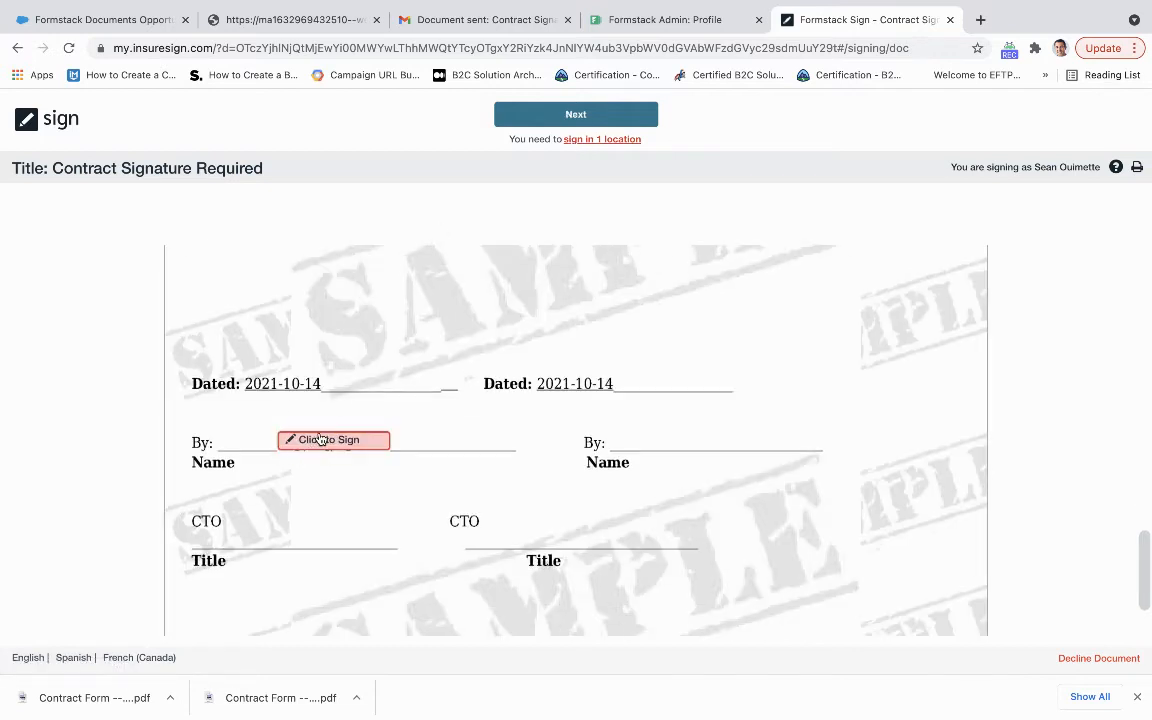
- Place the typed signature, submit the contract with electronic consent, and return to the dashboard
left_click(332, 440)
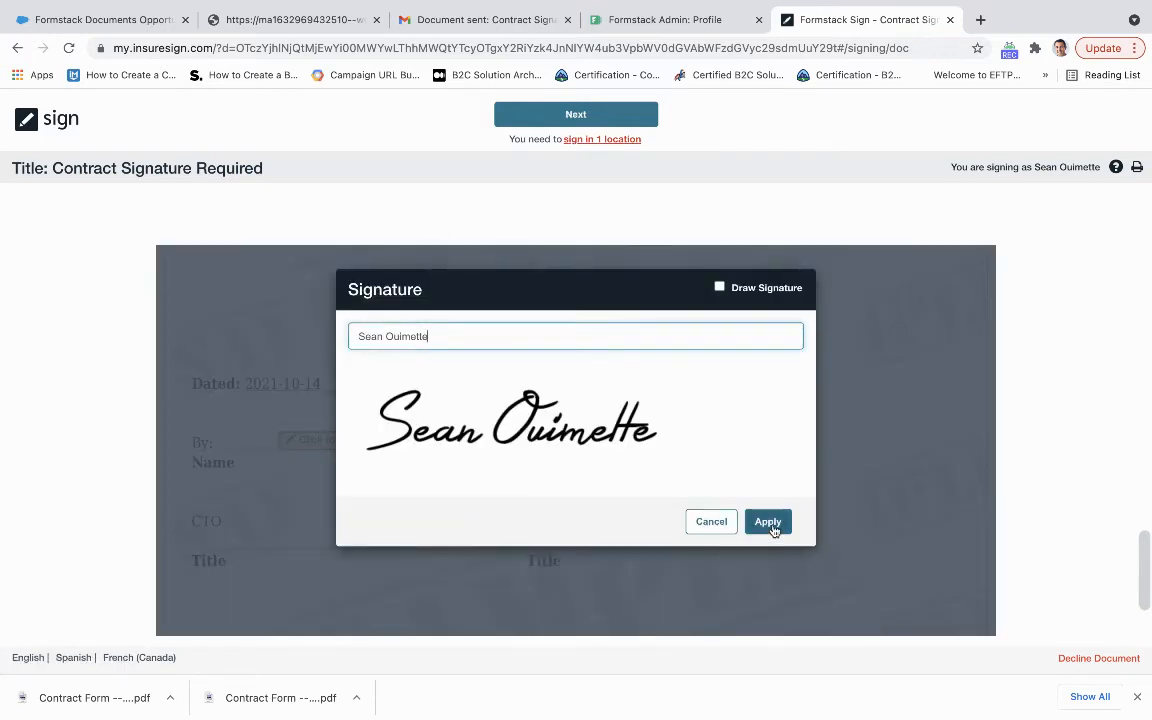
left_click(768, 520)
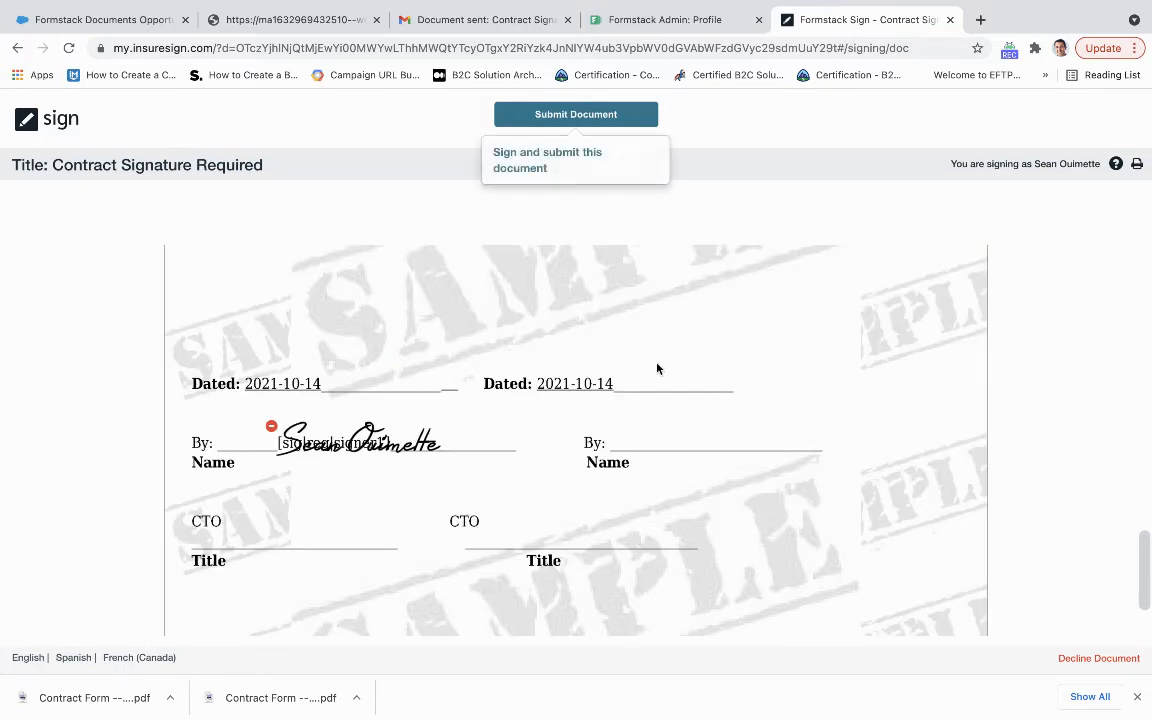
left_click(576, 112)
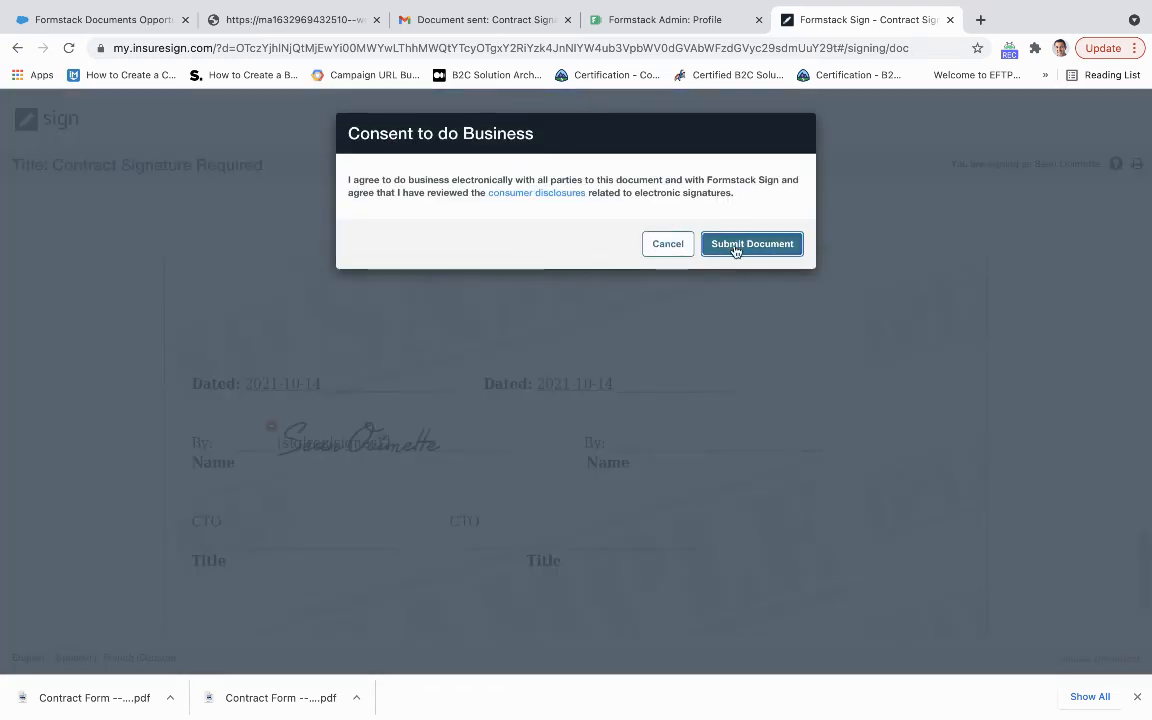
left_click(752, 244)
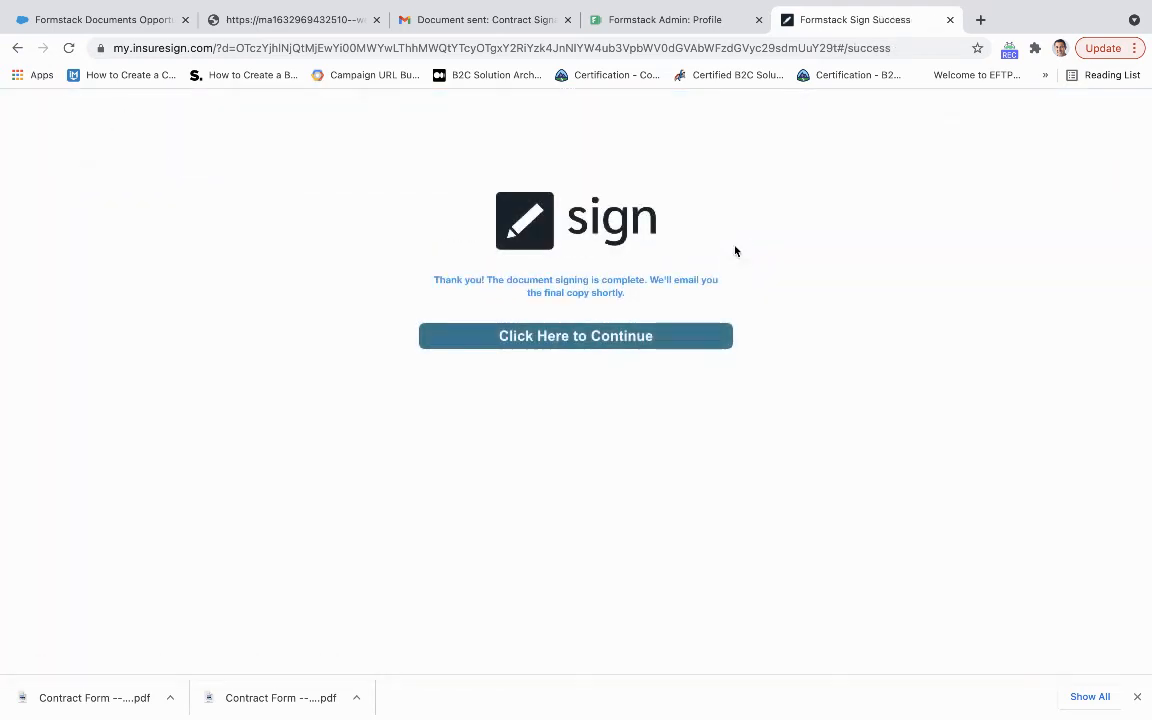
mouse_move(712, 204)
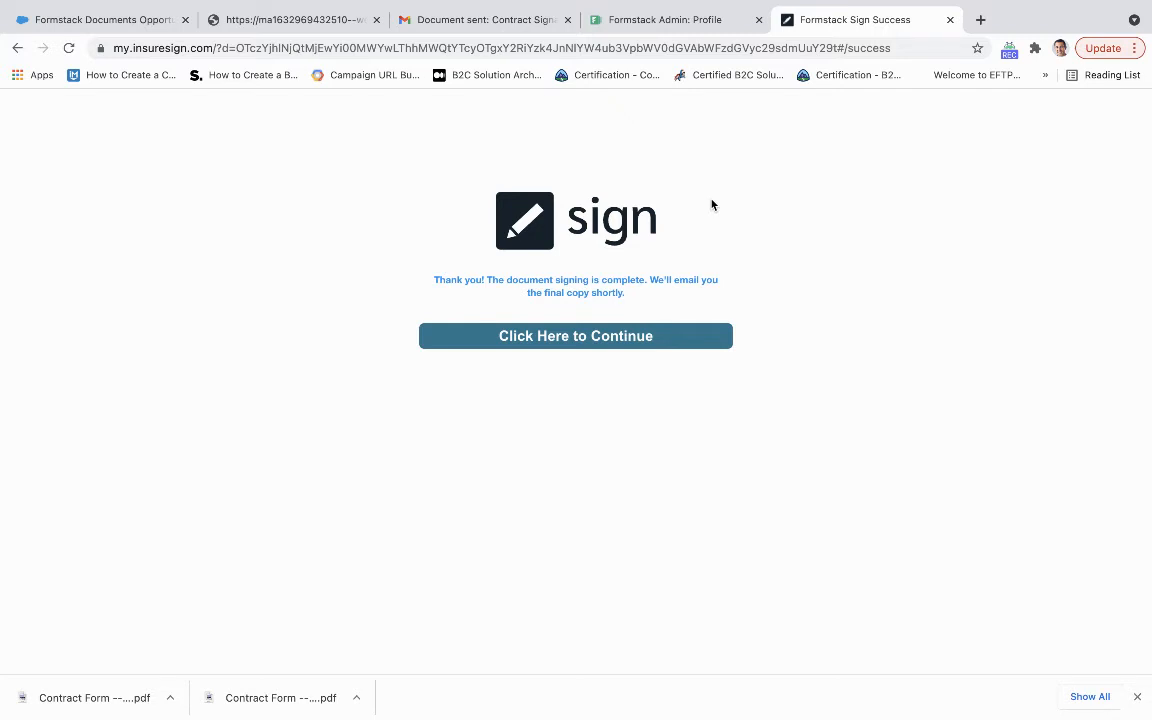
left_click(576, 336)
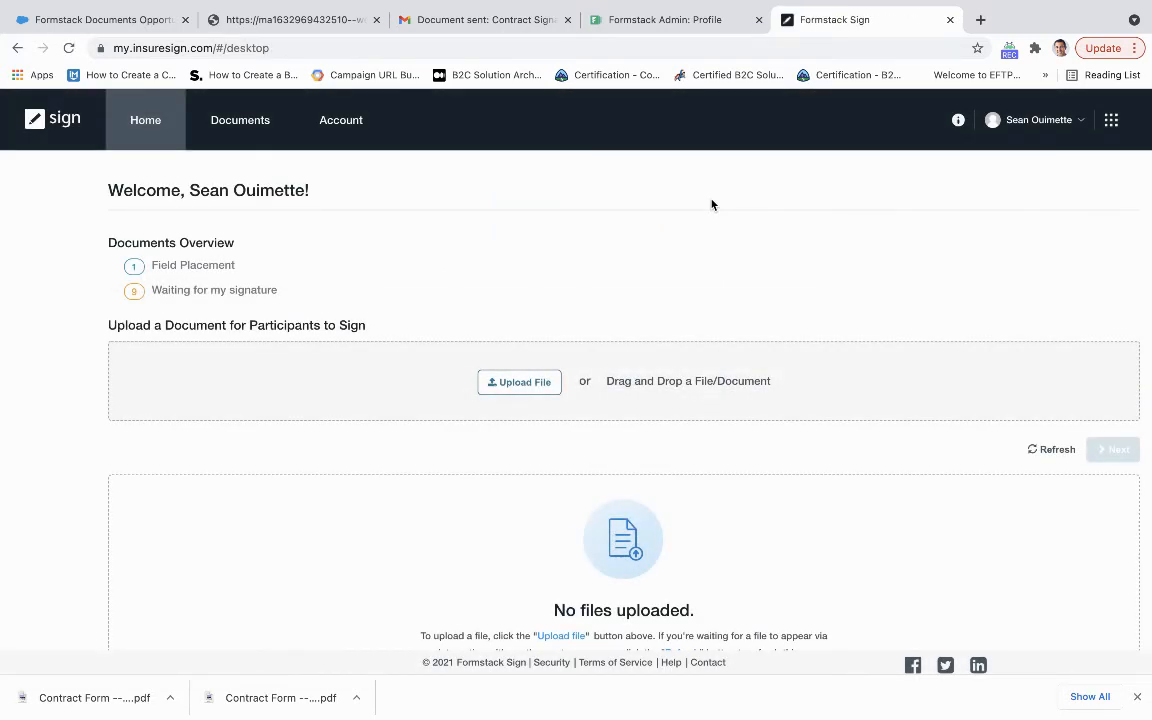
mouse_move(484, 32)
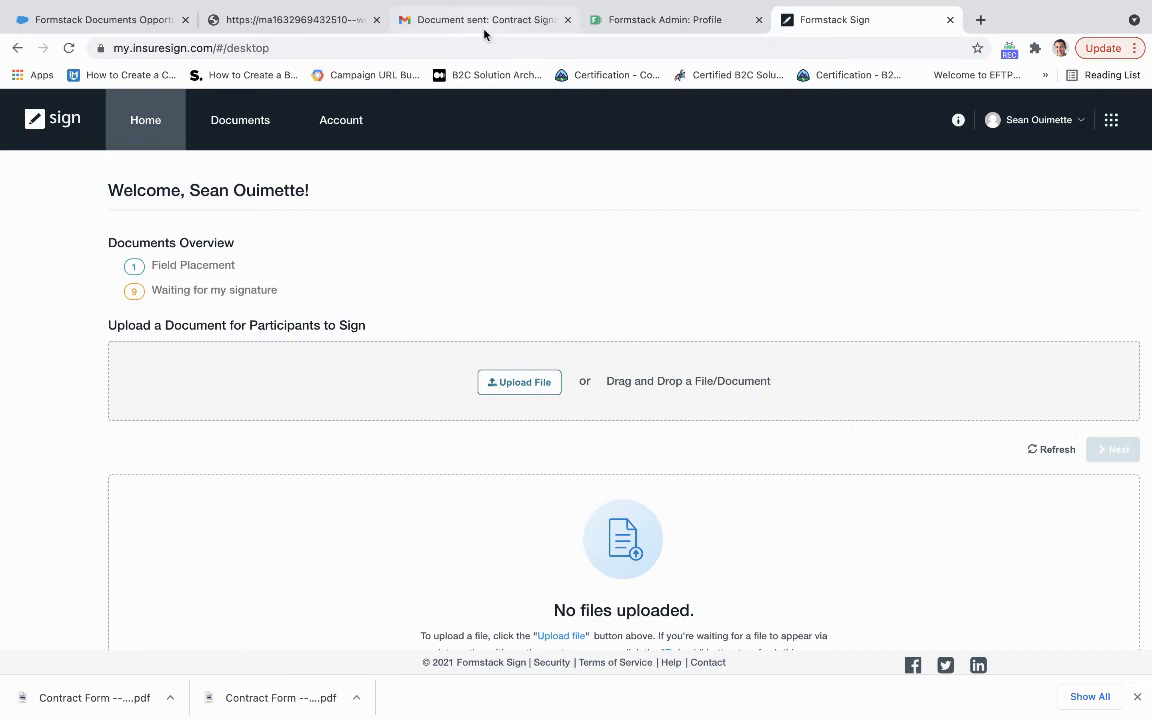
- Back in Gmail, view the 'Document signed' confirmation email
left_click(484, 20)
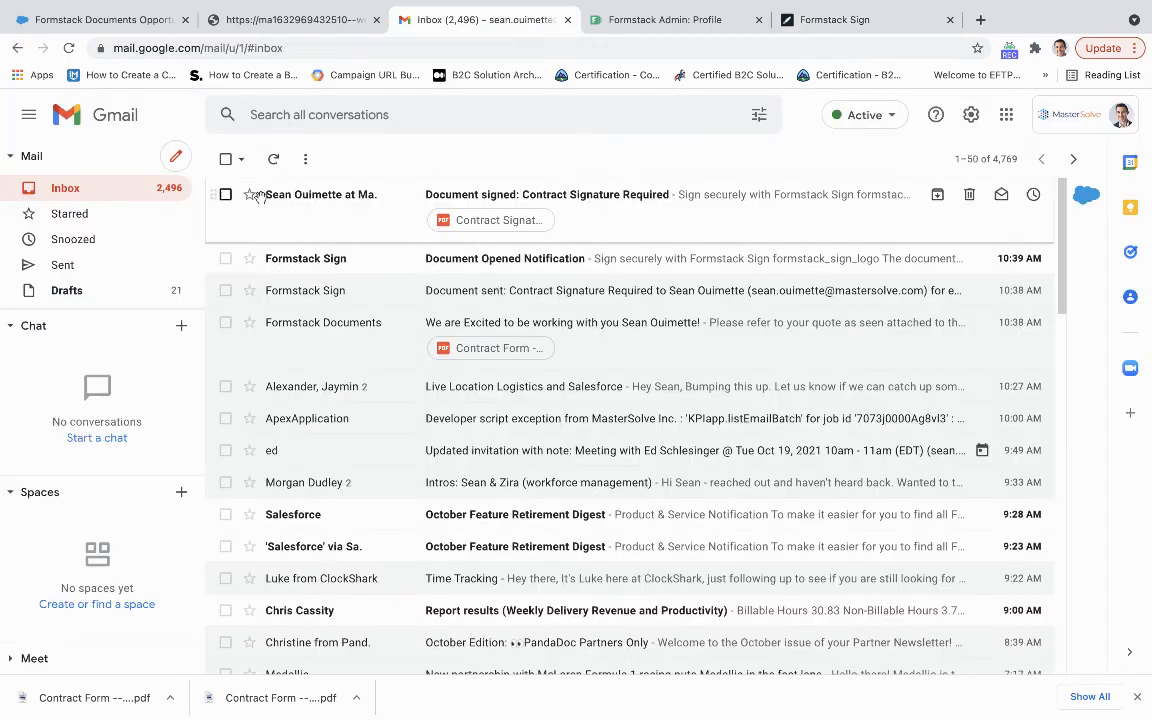
left_click(548, 194)
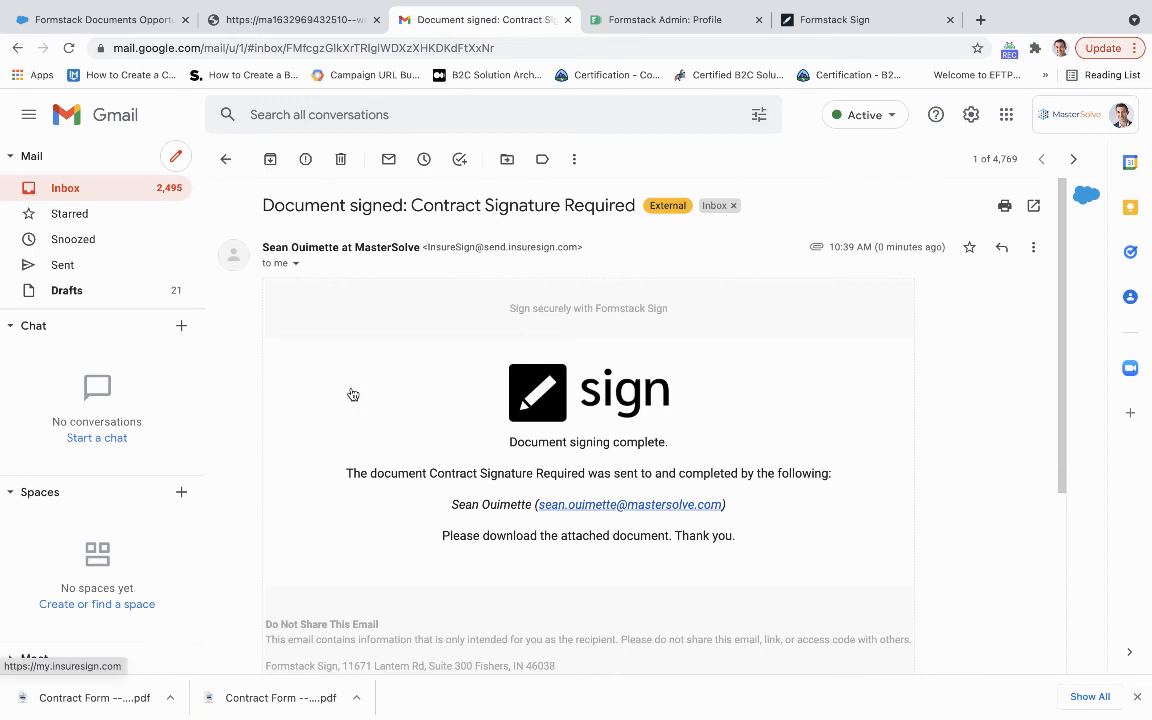